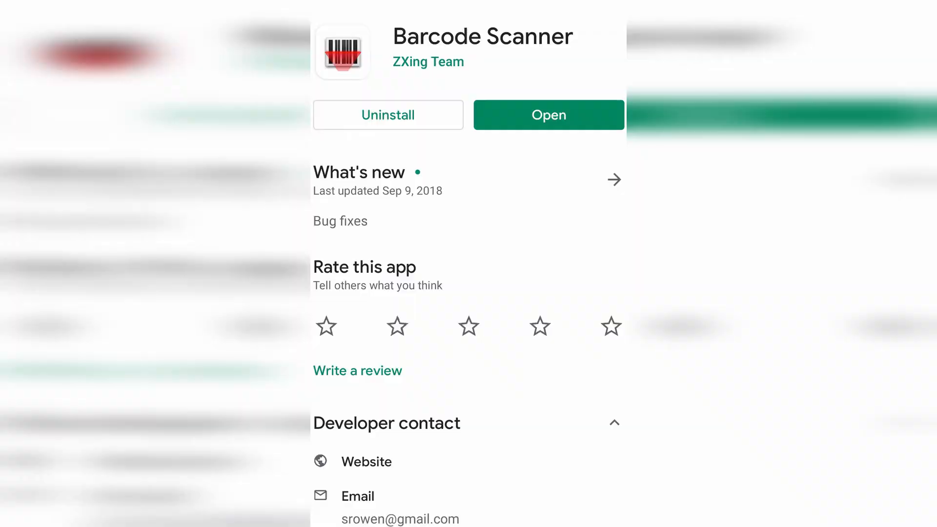
left_click(547, 114)
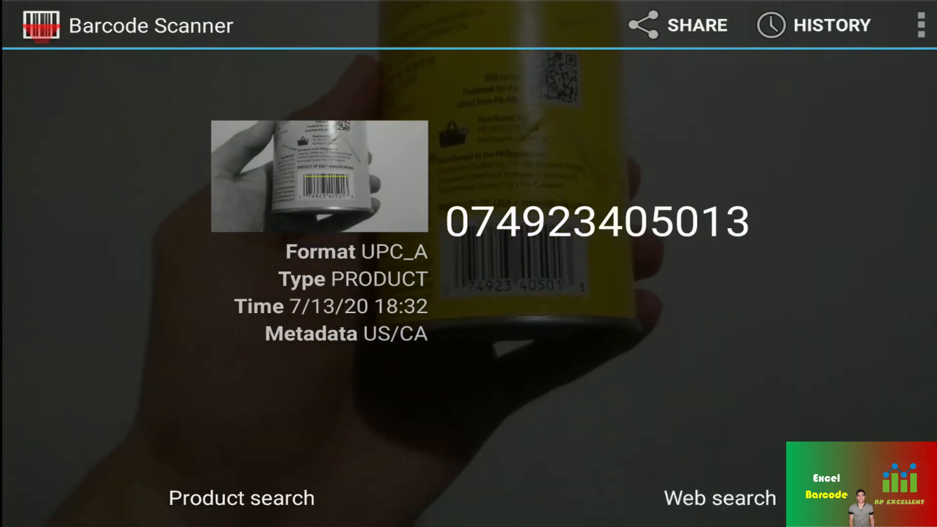
left_click(719, 497)
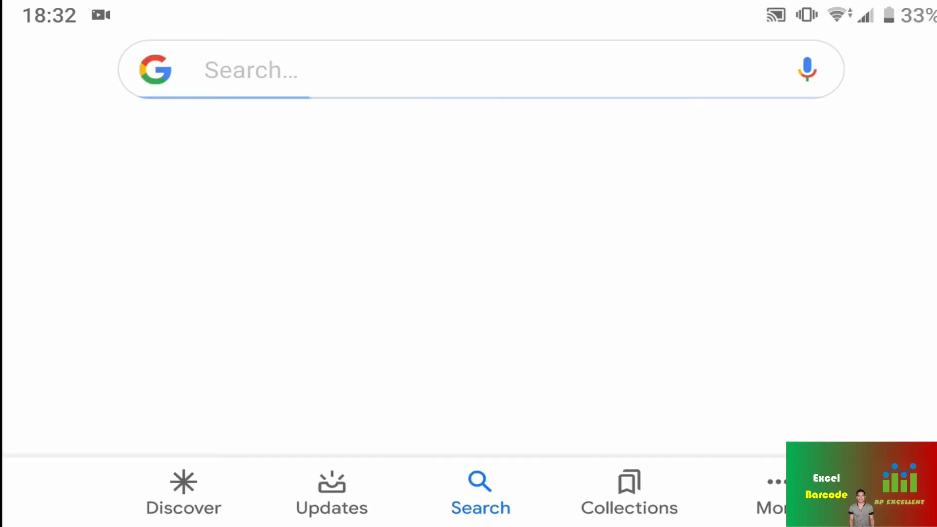
type("074923405013")
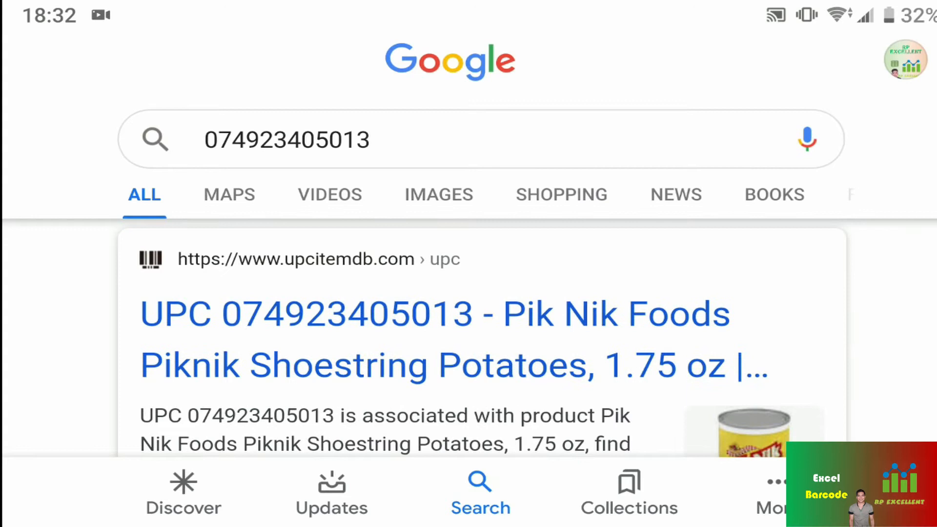
scroll("down", 3)
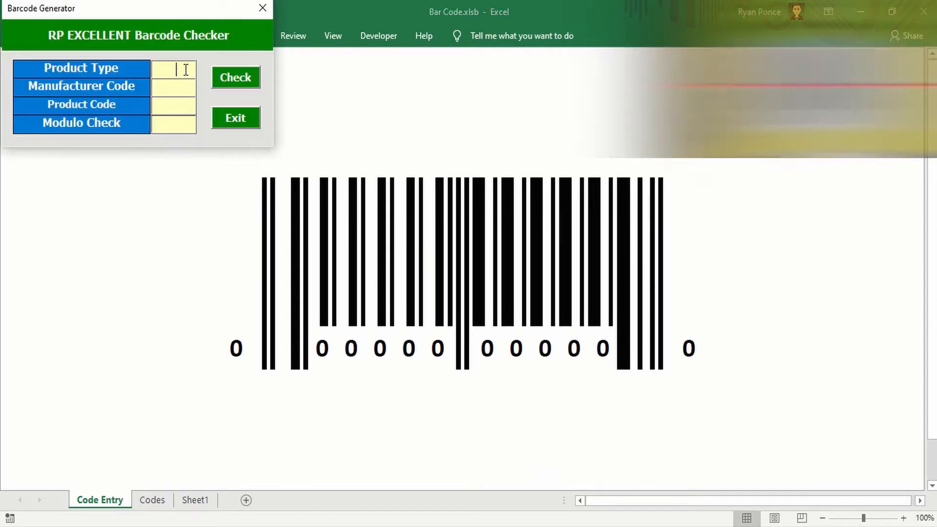
- Enter 0, 74923, 40501 and check digit 3 in the Barcode Checker and build the barcode
type("0")
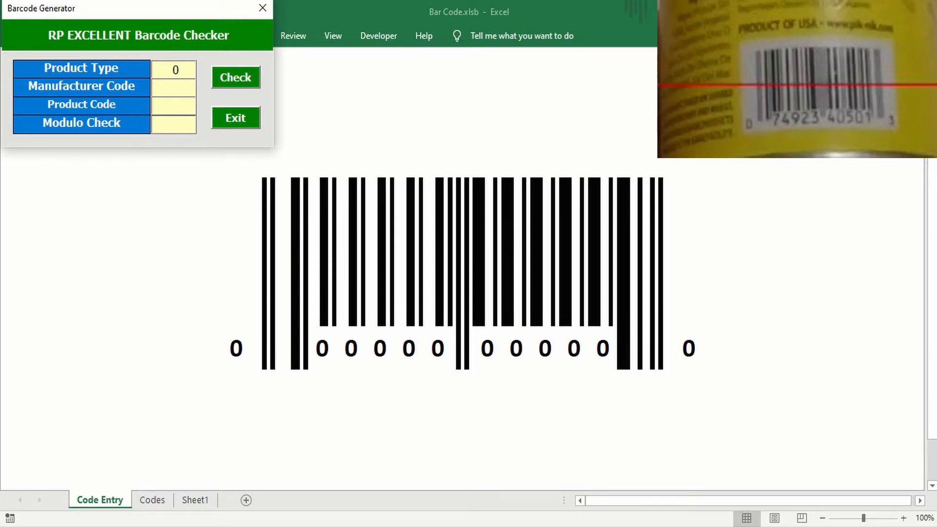
type("74923")
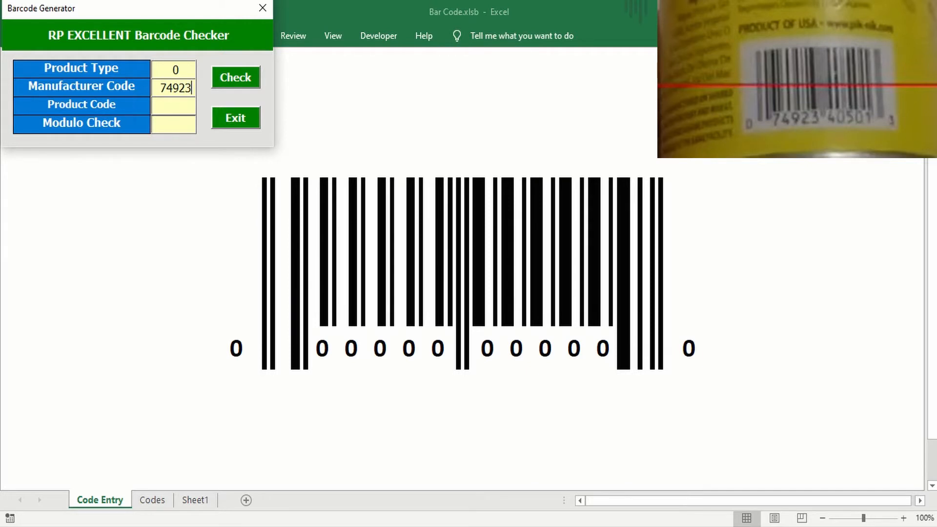
type("4")
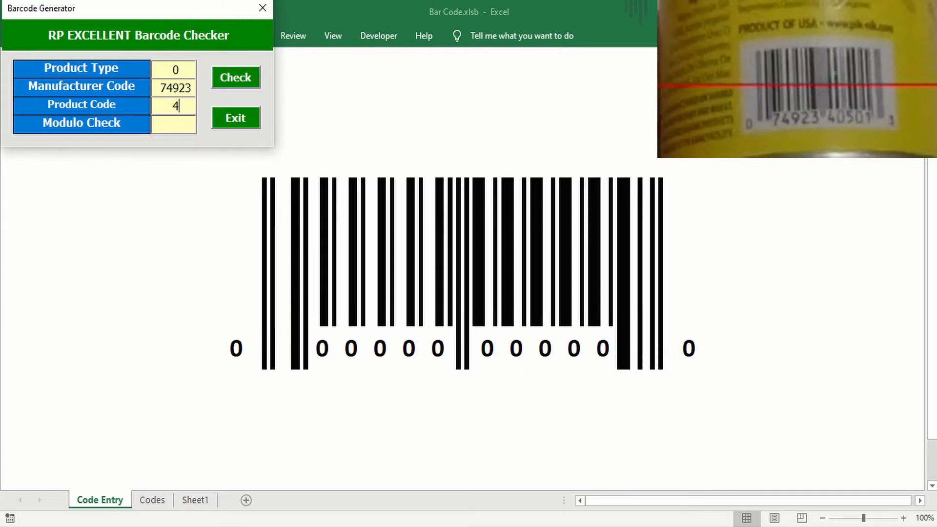
type("0501")
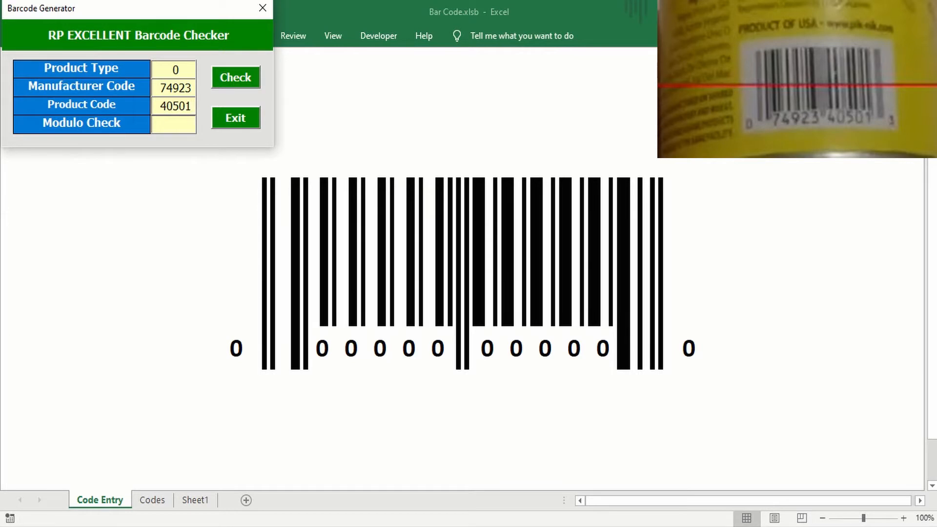
left_click(234, 77)
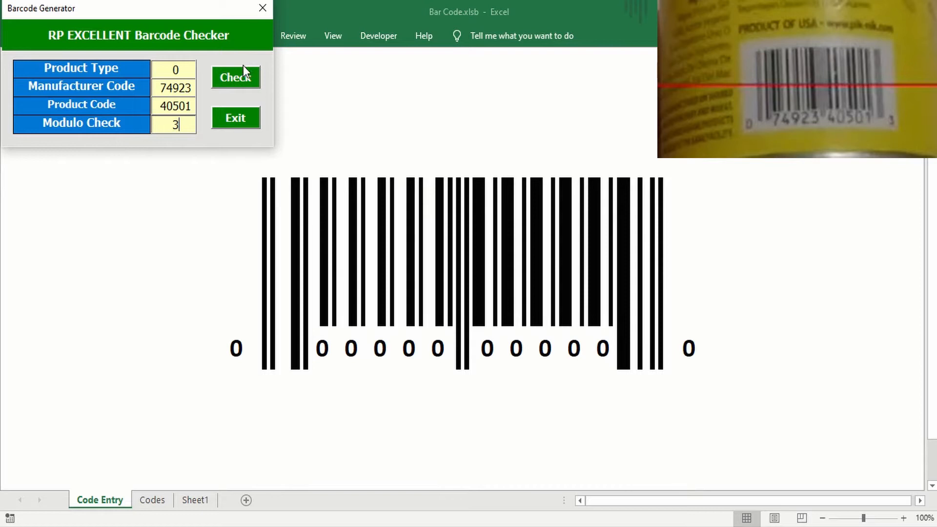
left_click(234, 77)
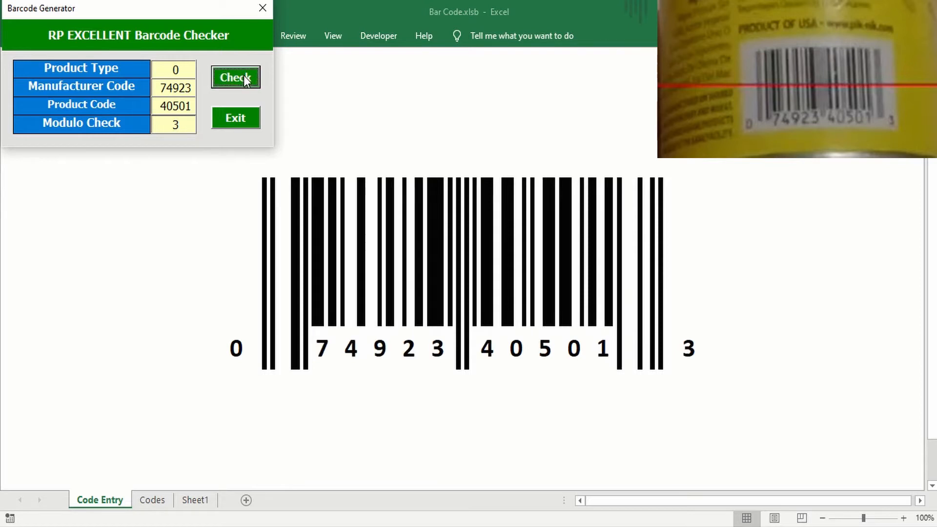
mouse_move(473, 95)
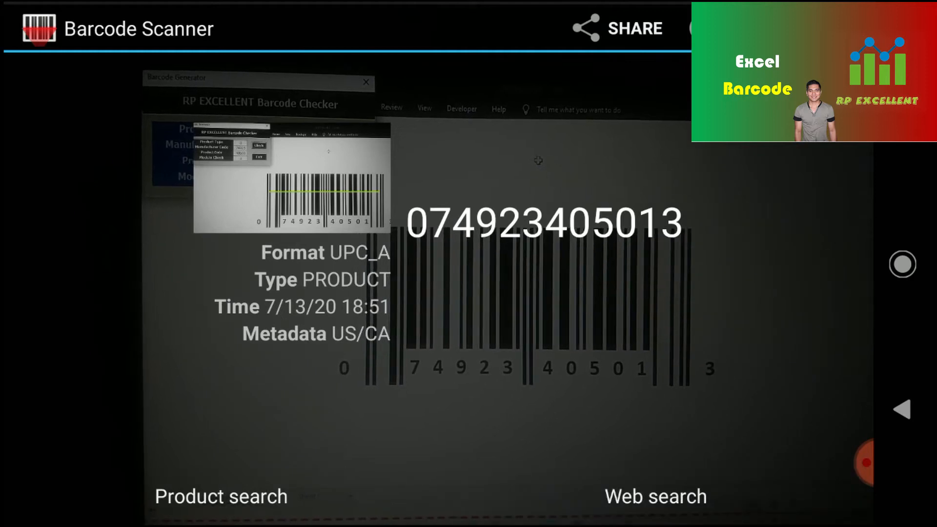
left_click(656, 496)
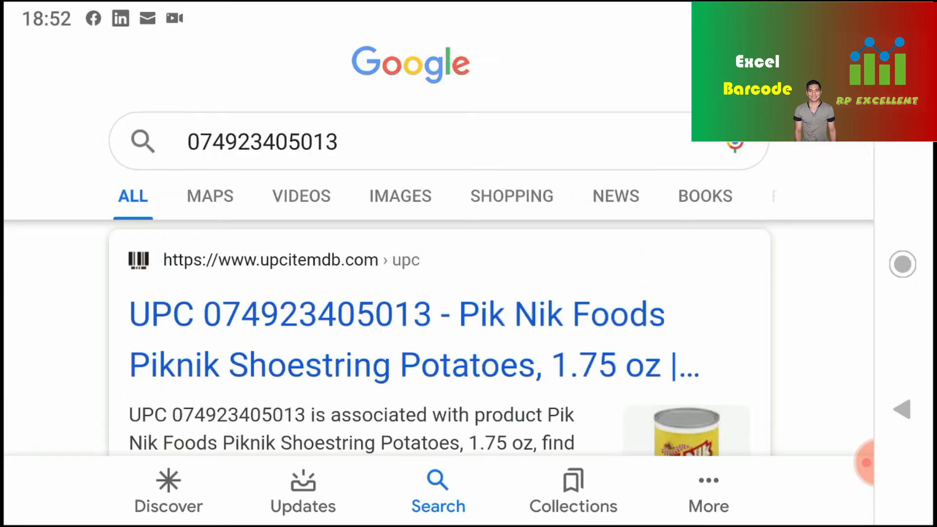
scroll("down", 3)
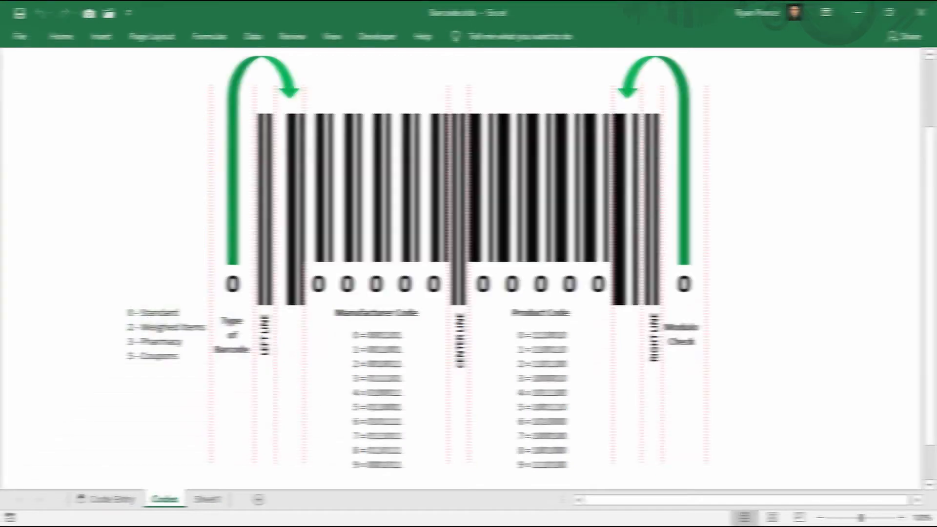
- Open Sheet1 with the Manufacturer Code and Product Code digit patterns
left_click(195, 500)
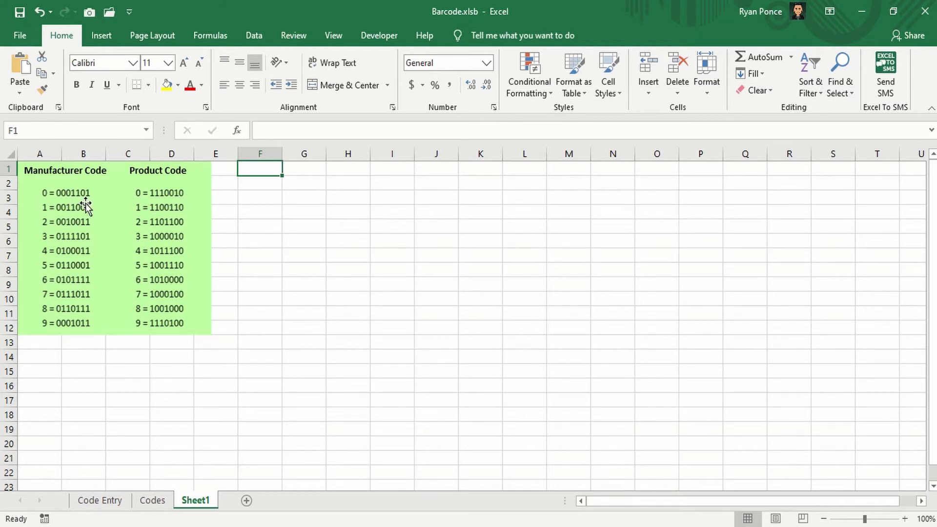
mouse_move(325, 257)
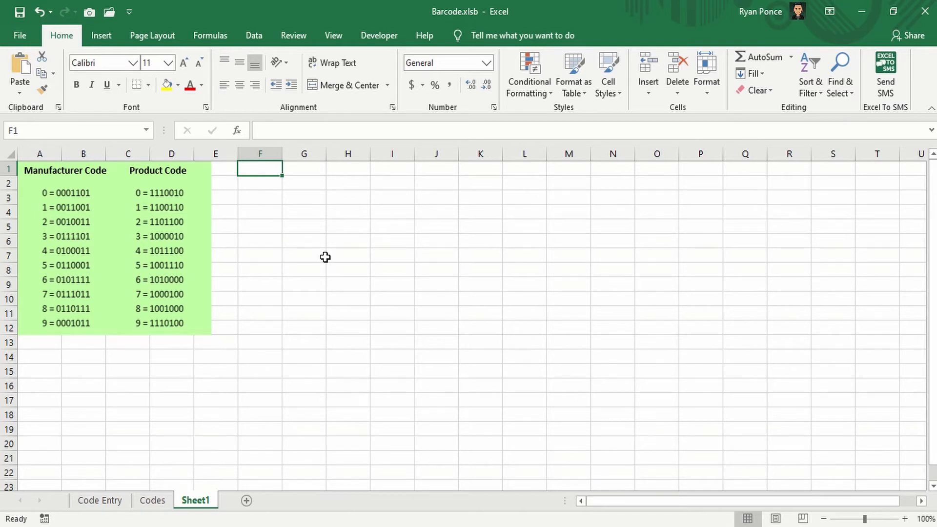
- Apply a narrow column width to columns F through L
left_click_drag(260, 169, 304, 168)
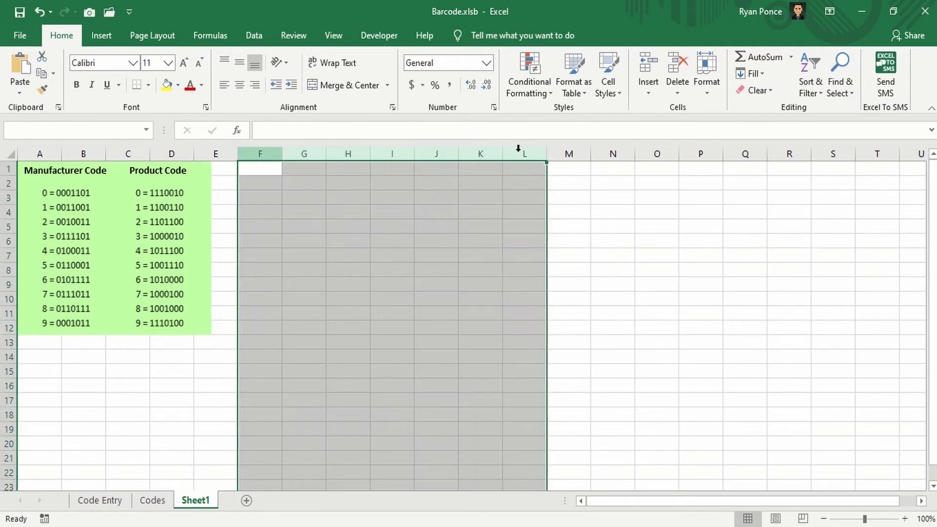
right_click(524, 154)
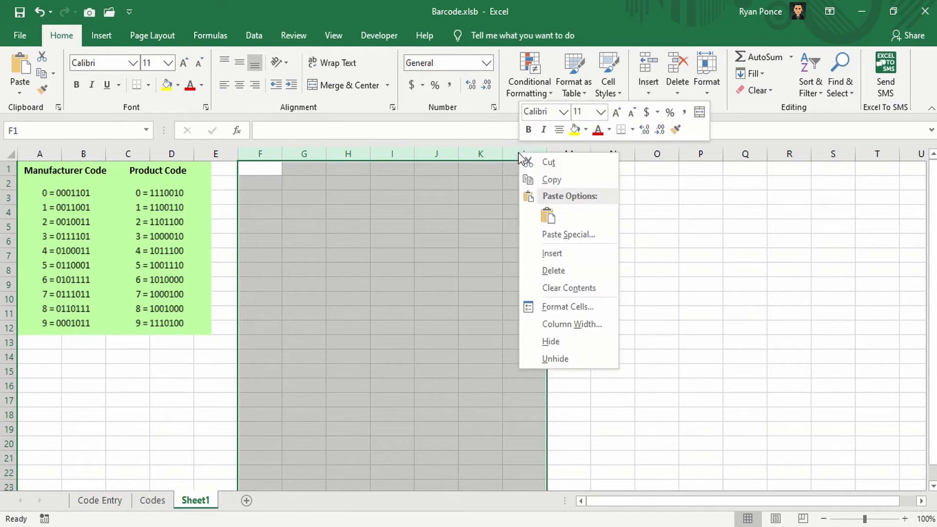
left_click(571, 324)
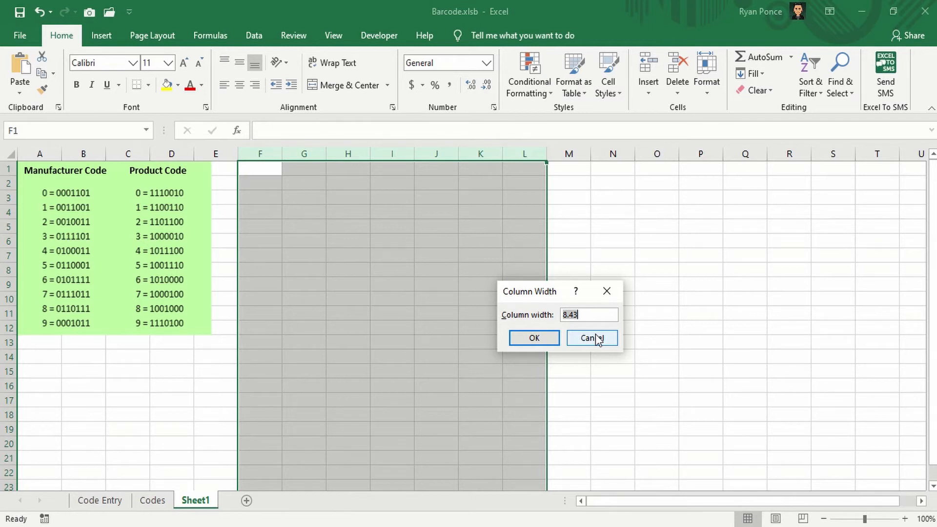
left_click(591, 338)
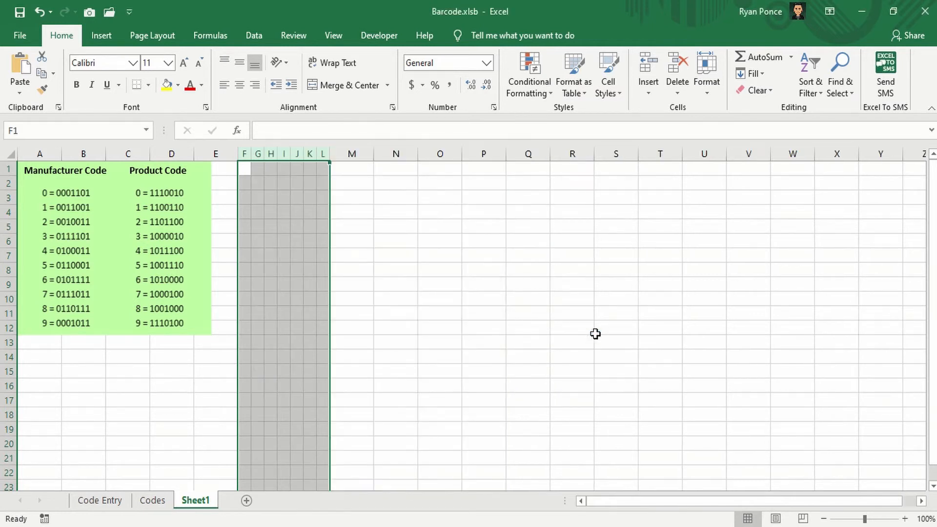
mouse_move(421, 285)
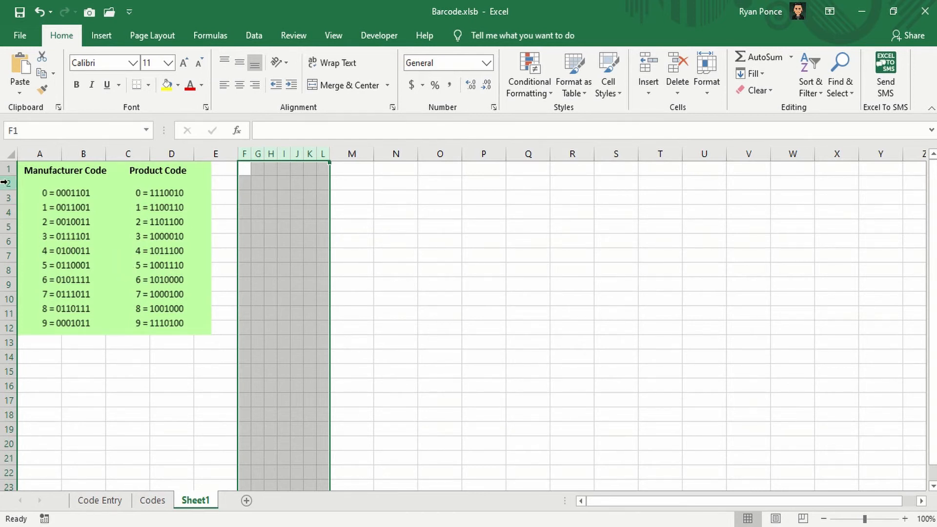
mouse_move(8, 218)
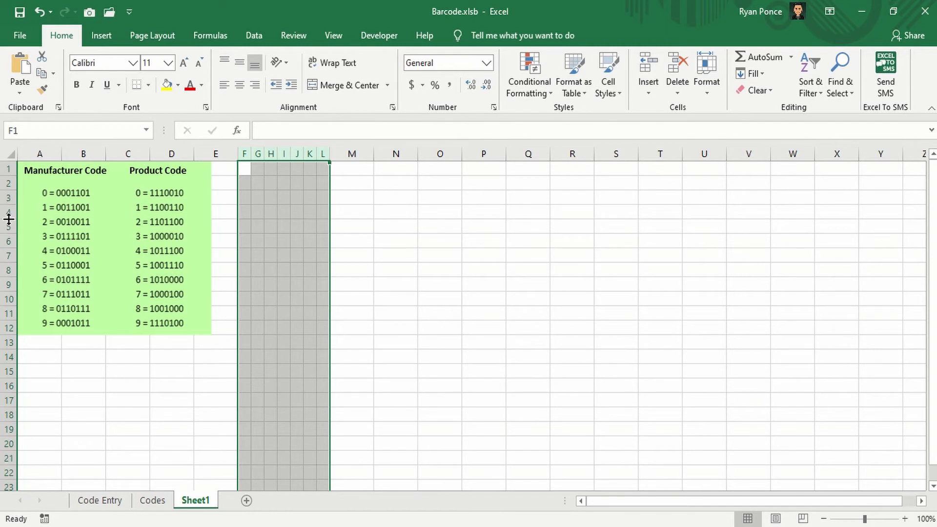
- Set row 4's height to 200
right_click(9, 222)
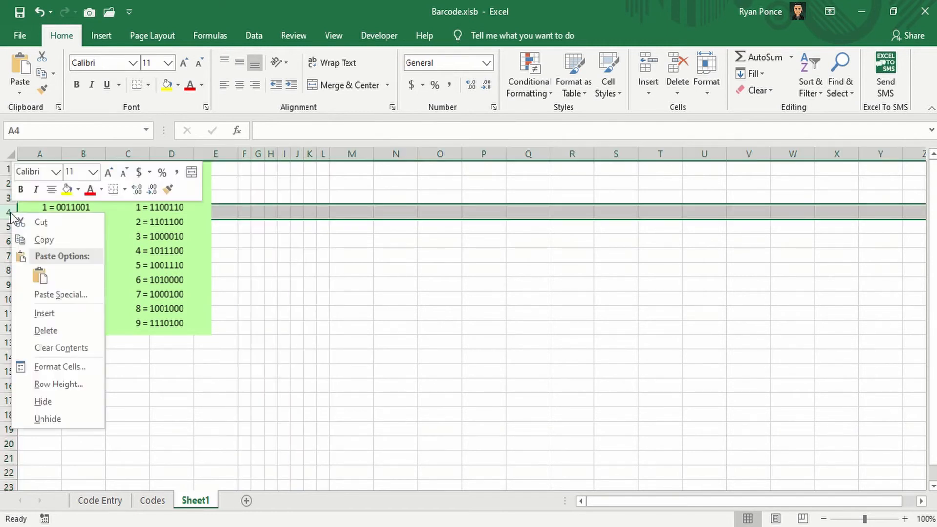
left_click(58, 384)
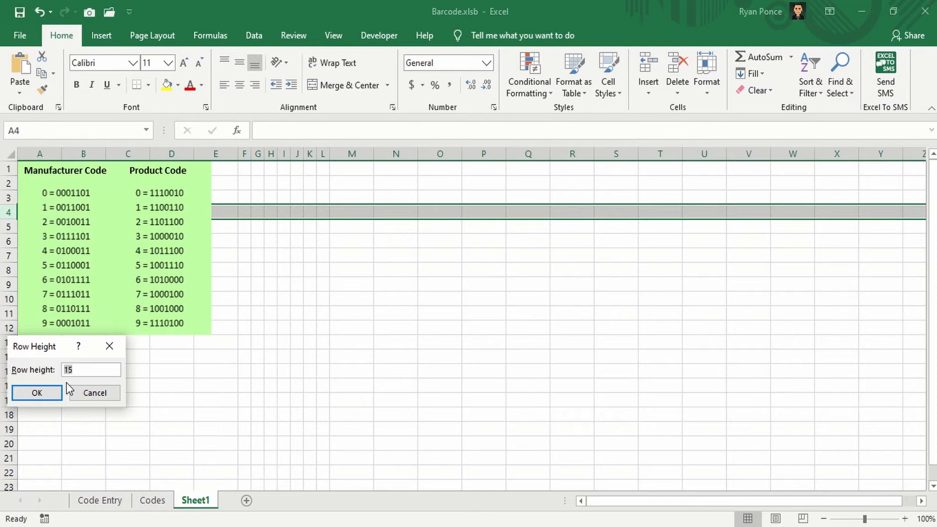
mouse_move(219, 383)
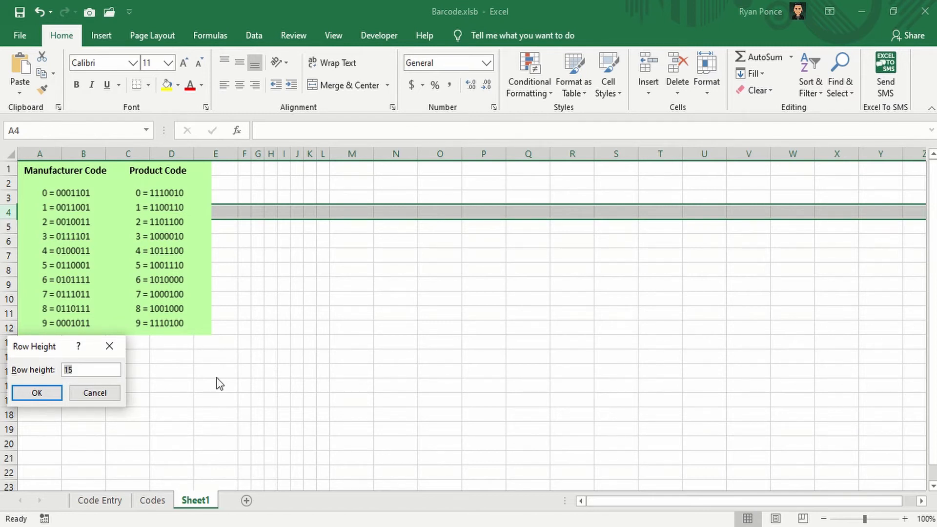
left_click(36, 392)
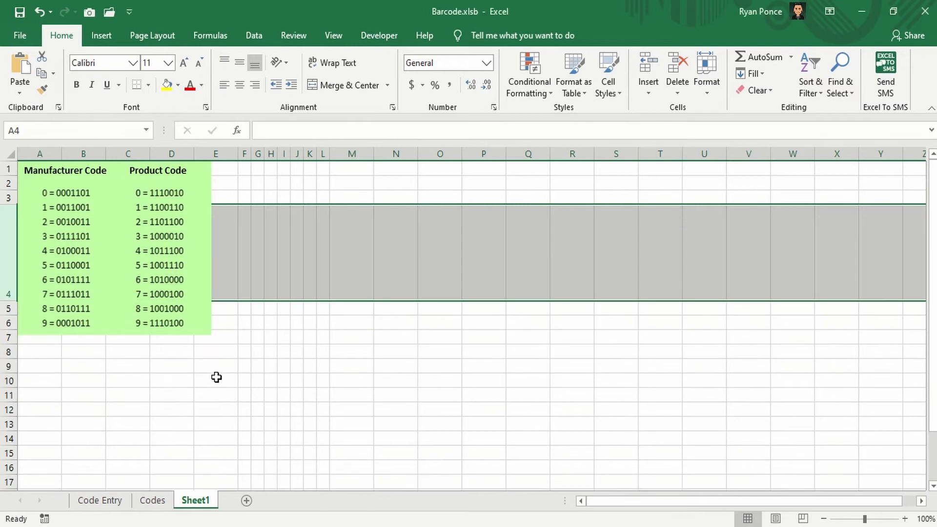
mouse_move(90, 272)
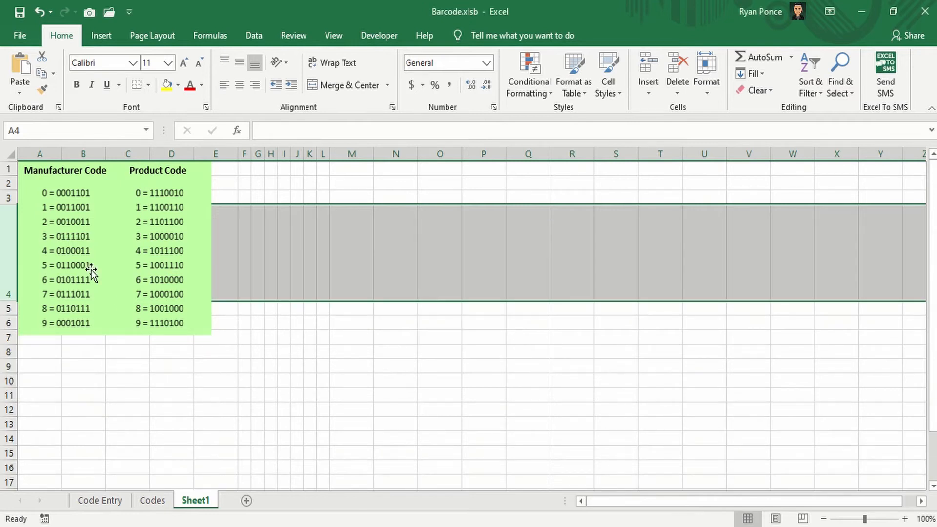
right_click(90, 269)
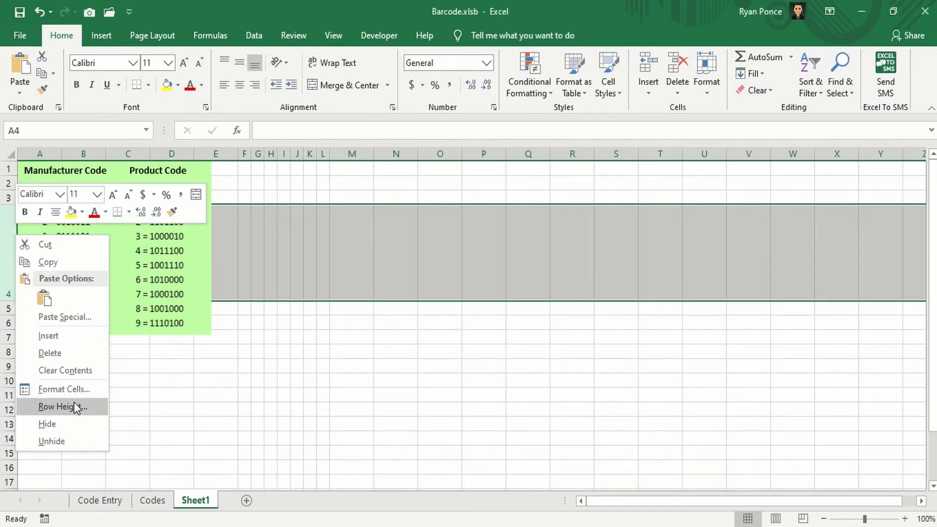
left_click(62, 406)
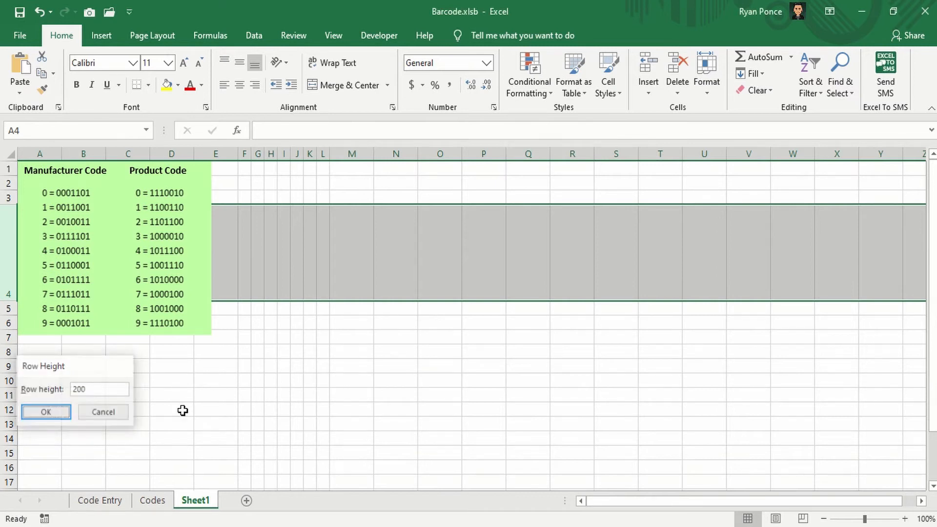
left_click(45, 412)
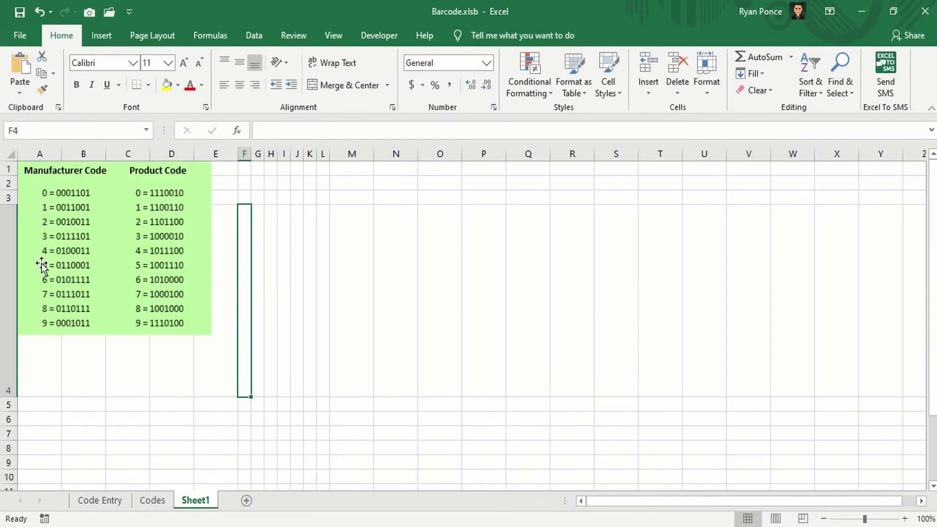
mouse_move(53, 268)
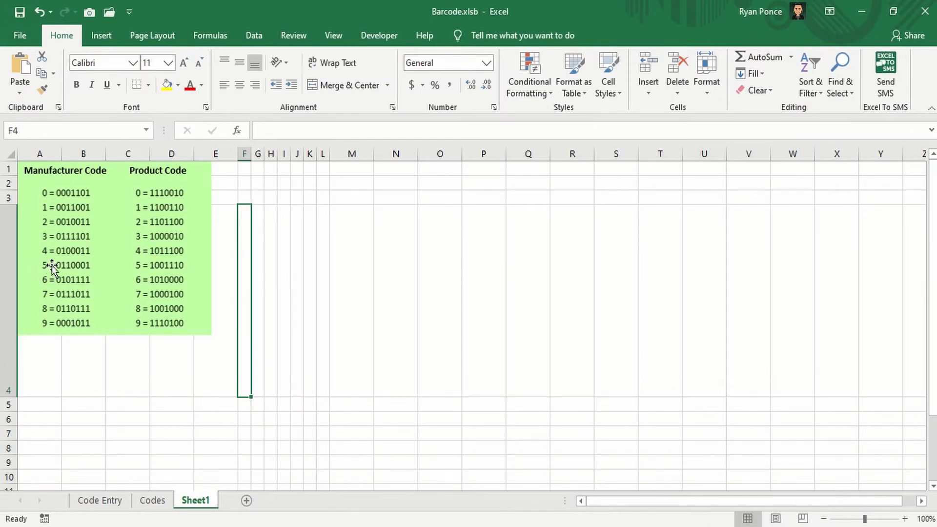
mouse_move(69, 260)
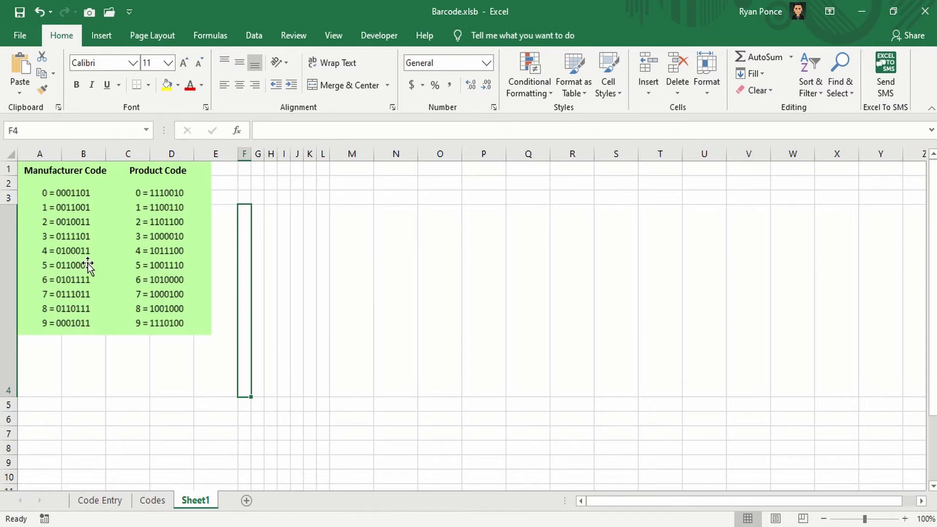
mouse_move(57, 266)
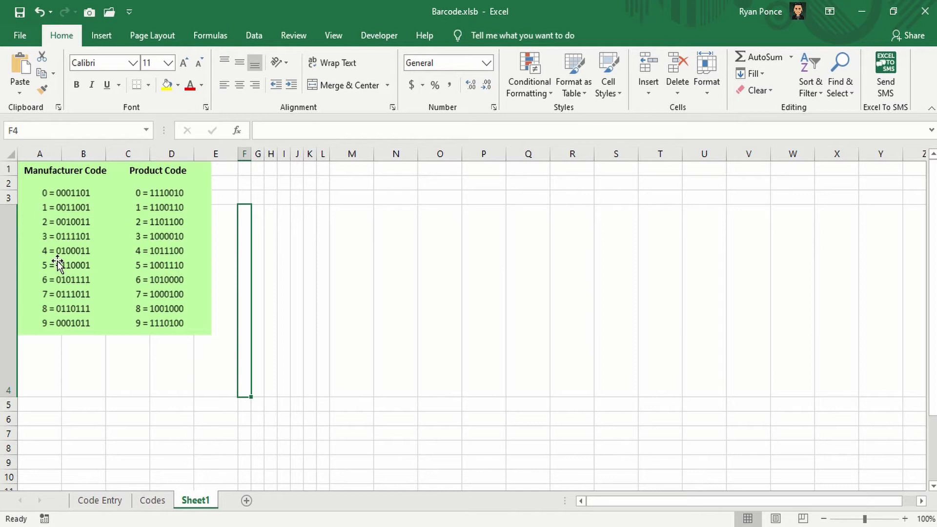
mouse_move(61, 269)
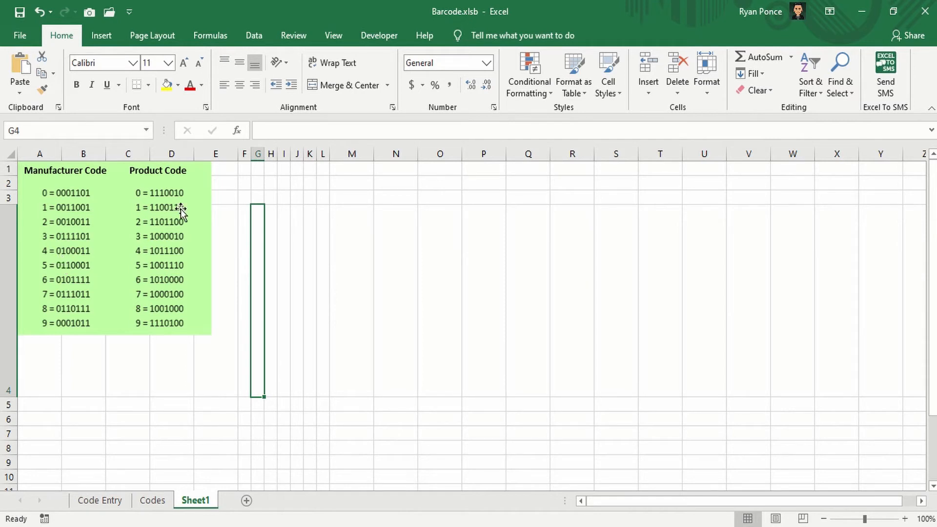
- Fill bar cells in F4:L4 black to form digit 0's pattern 0001101
left_click(178, 85)
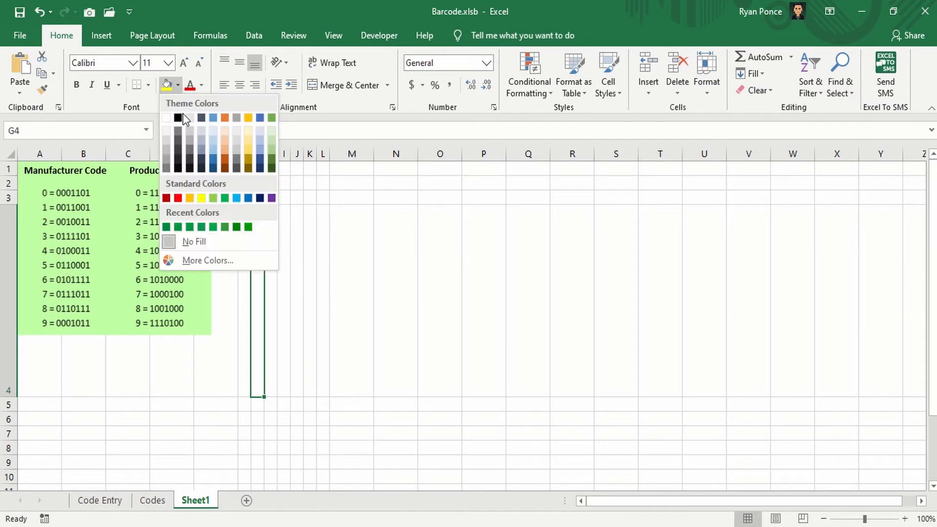
left_click(176, 117)
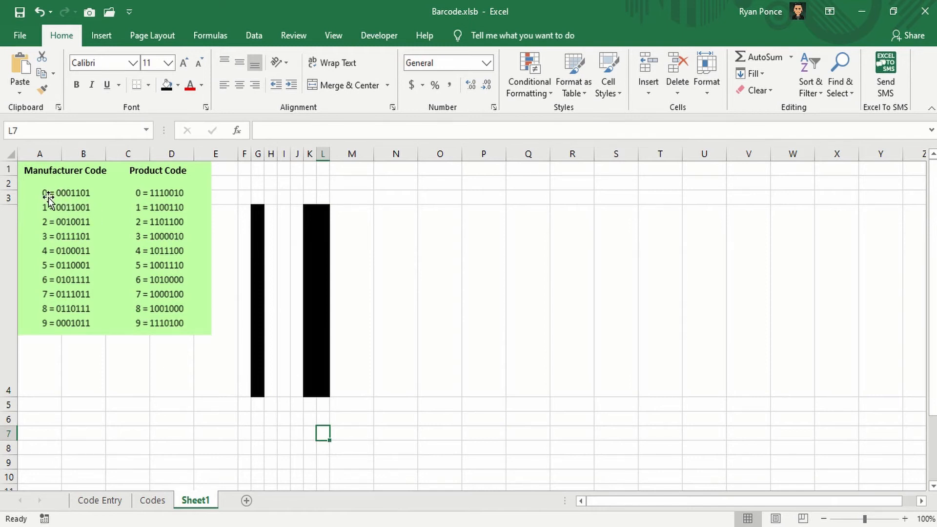
mouse_move(242, 228)
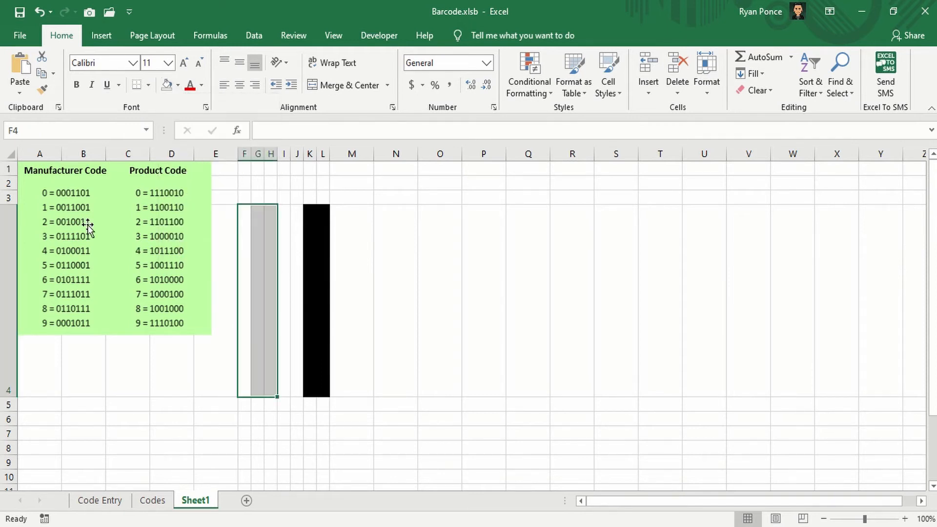
mouse_move(215, 208)
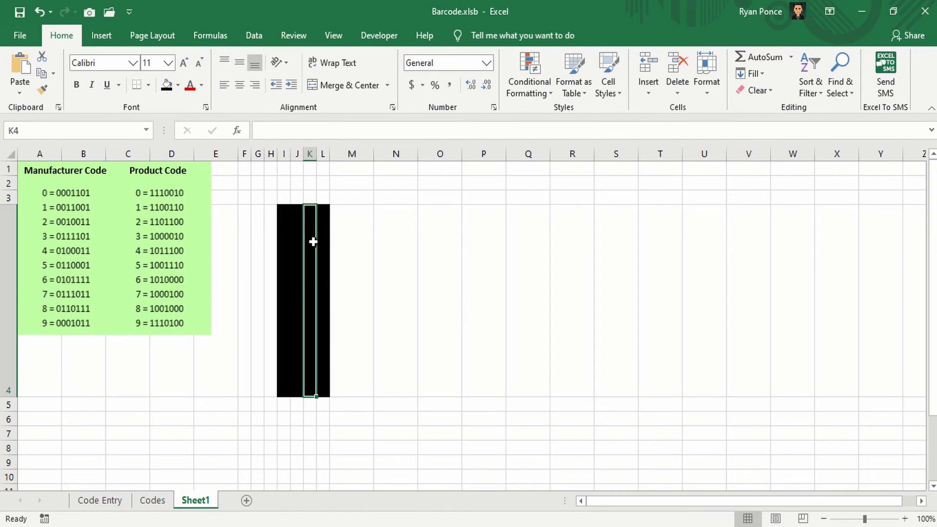
left_click(178, 85)
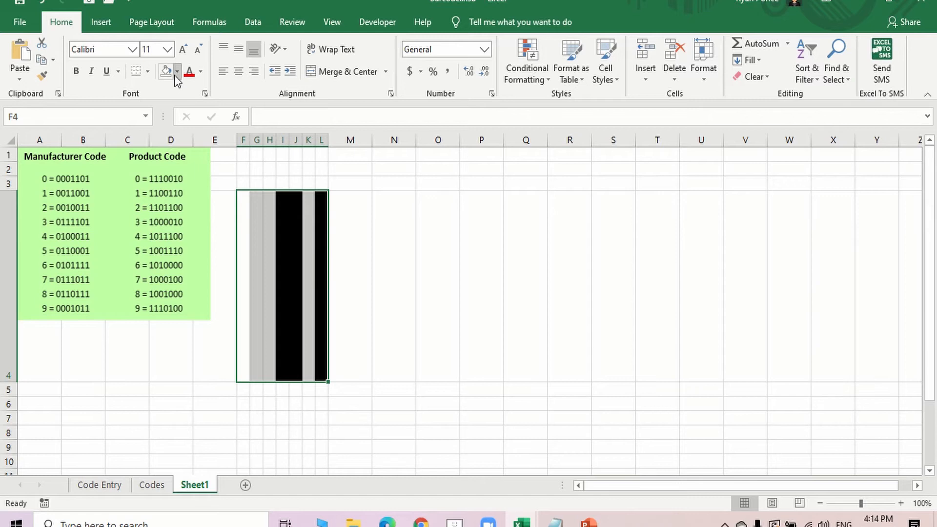
- Clear the bar fills and merge F5:L9 into a bold, enlarged 5
left_click(165, 71)
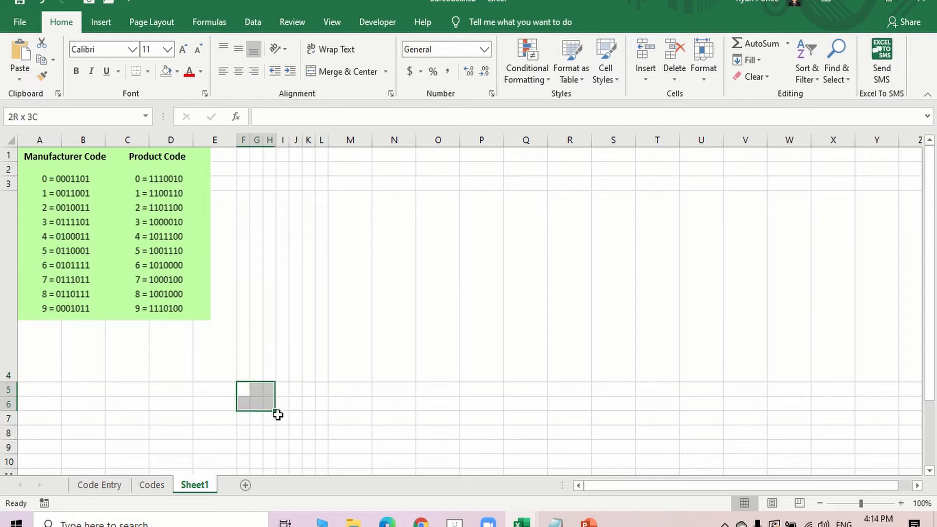
left_click_drag(255, 396, 322, 447)
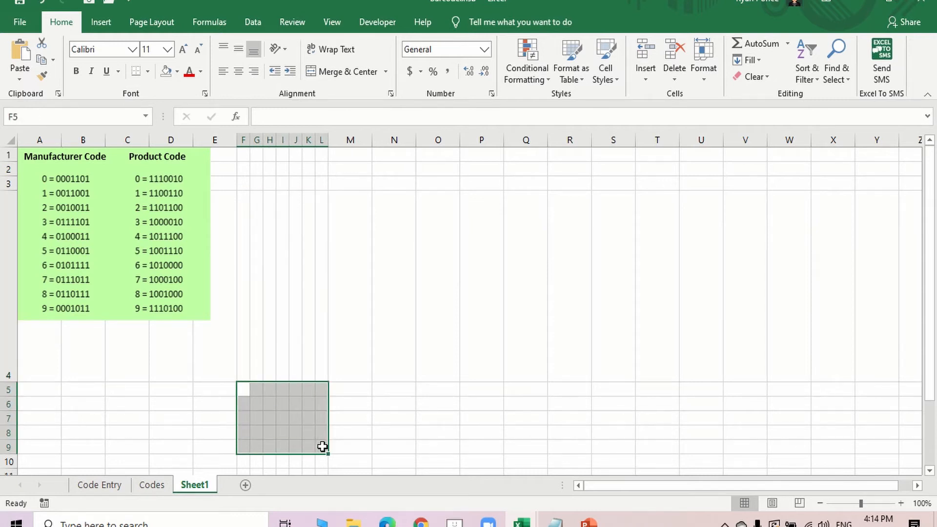
mouse_move(339, 82)
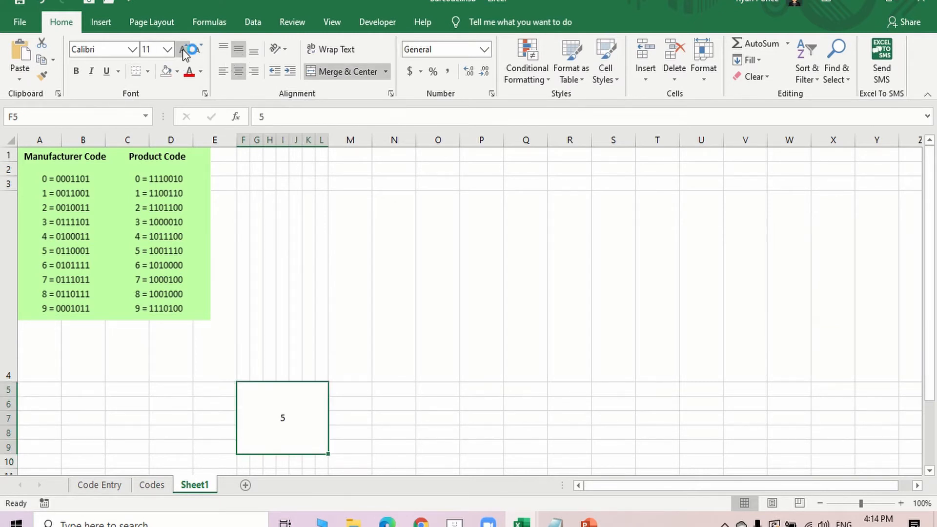
left_click(184, 49)
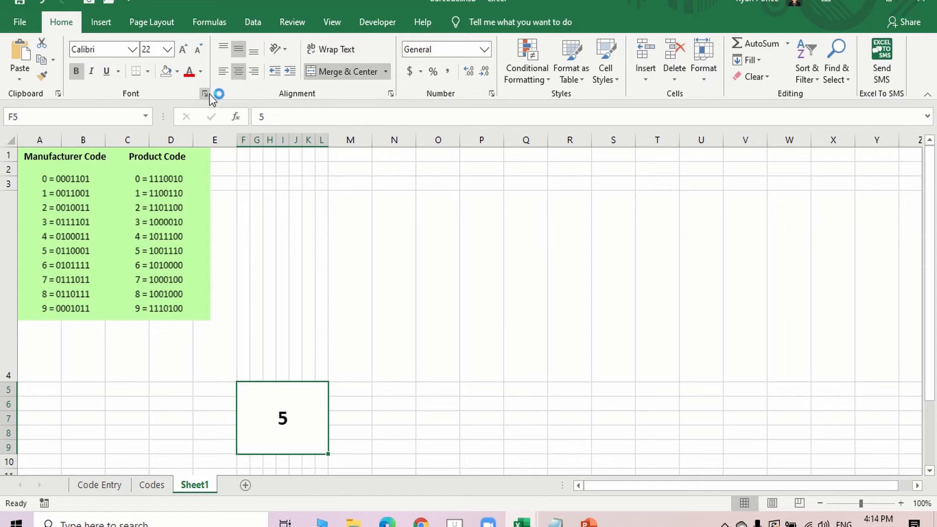
left_click(183, 49)
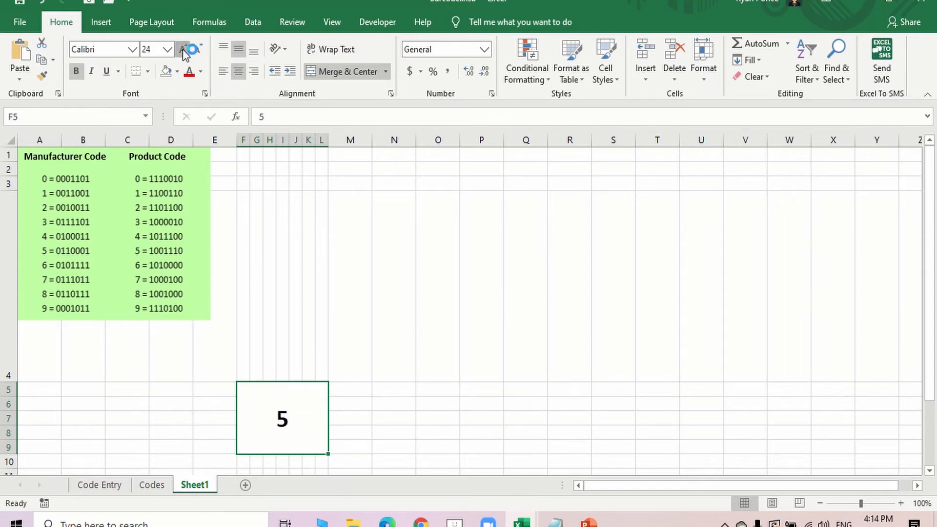
left_click(182, 49)
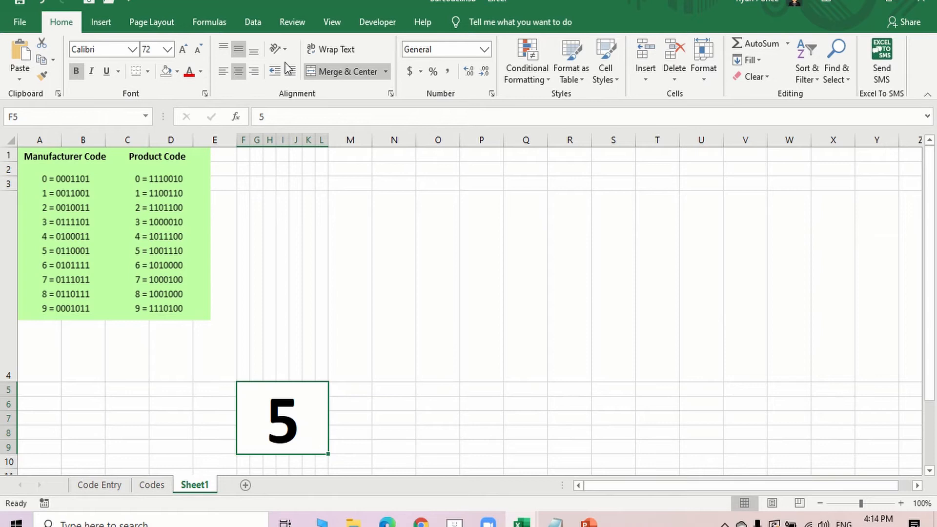
left_click(198, 48)
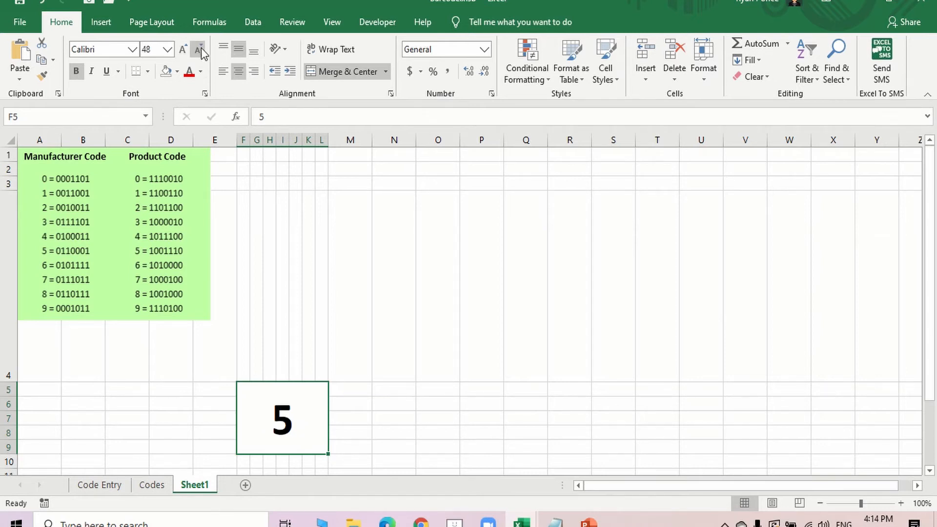
- Raise the merged 5's font size back to 72 point
left_click(200, 48)
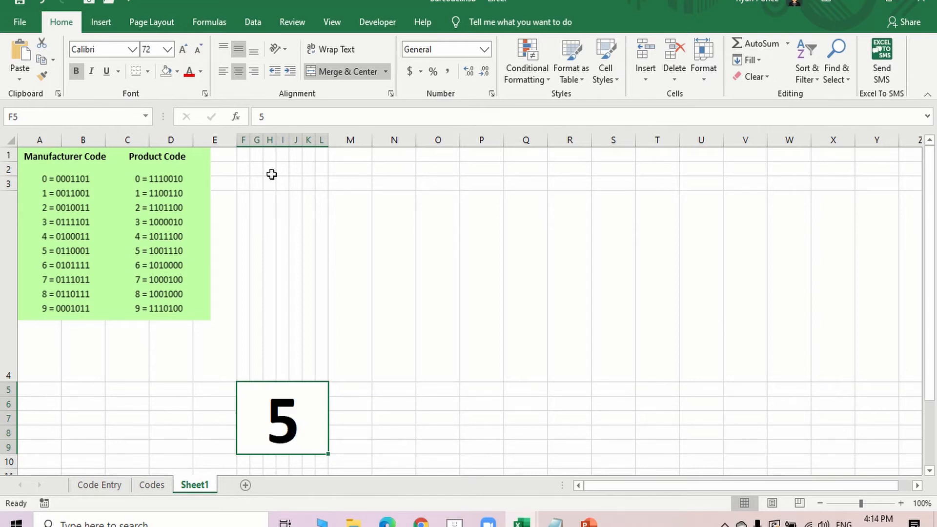
mouse_move(287, 248)
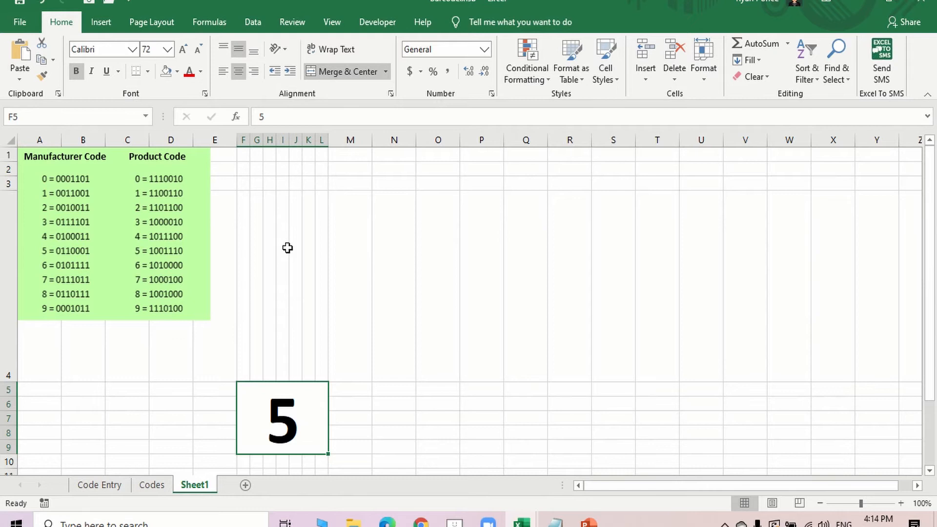
mouse_move(138, 268)
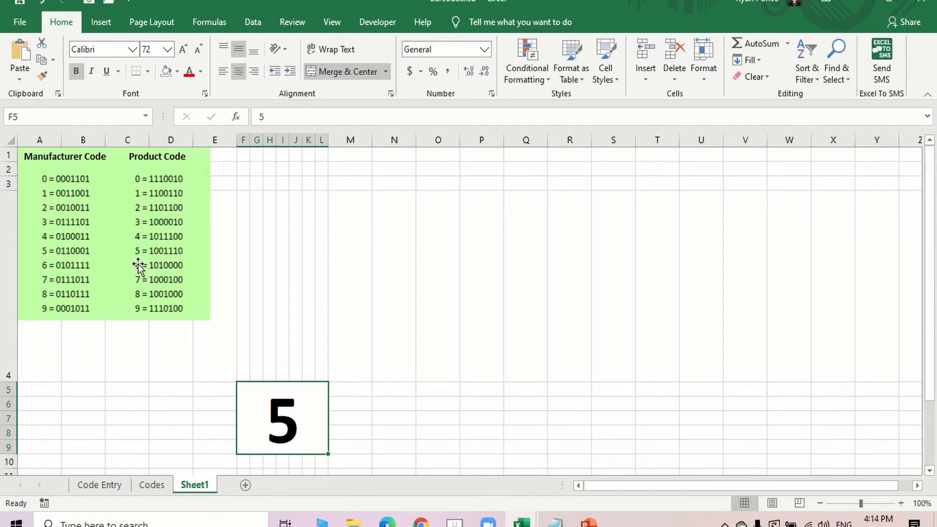
mouse_move(149, 264)
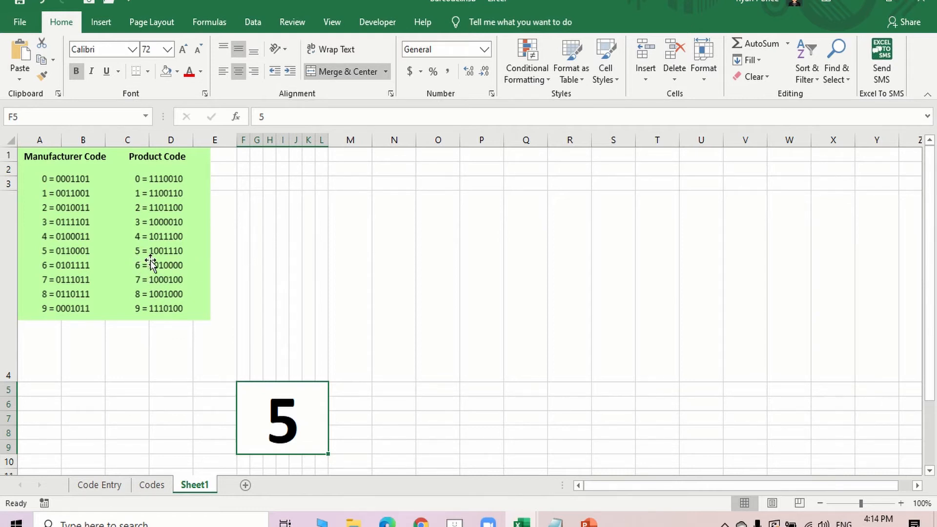
mouse_move(158, 262)
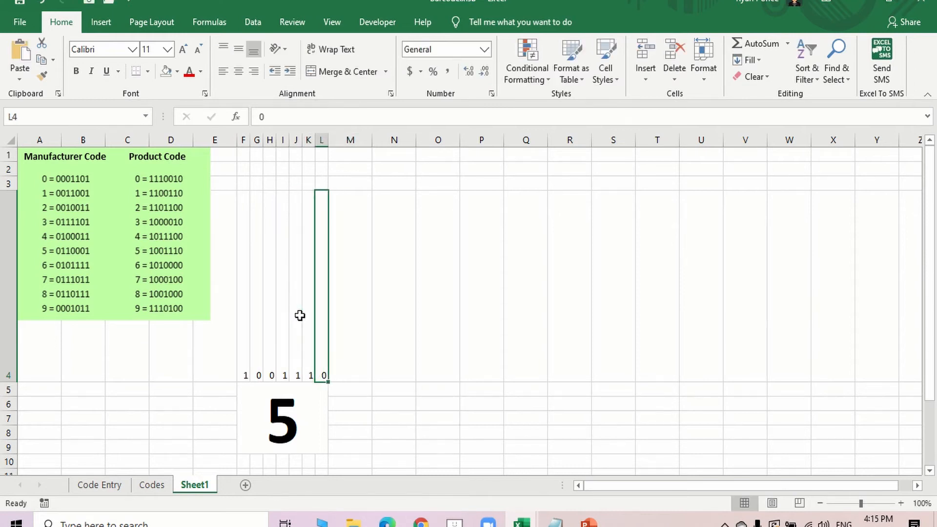
mouse_move(169, 297)
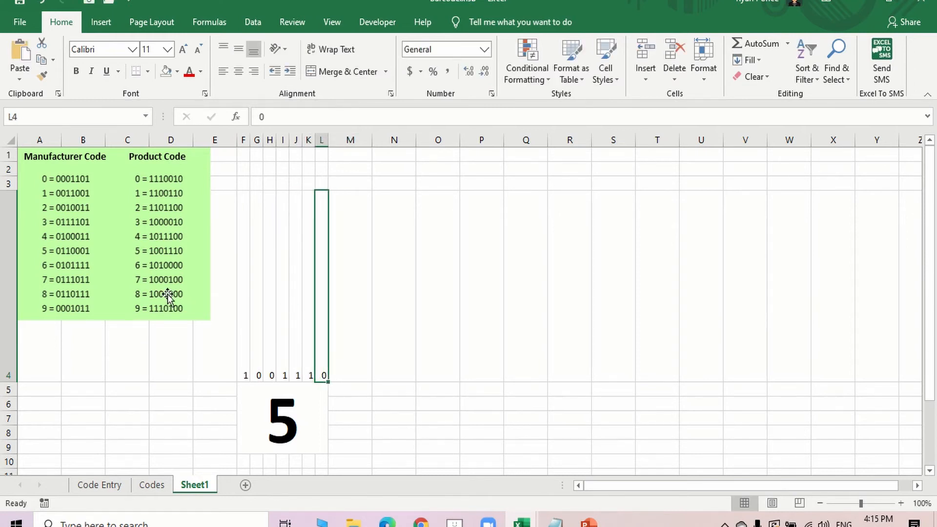
mouse_move(153, 264)
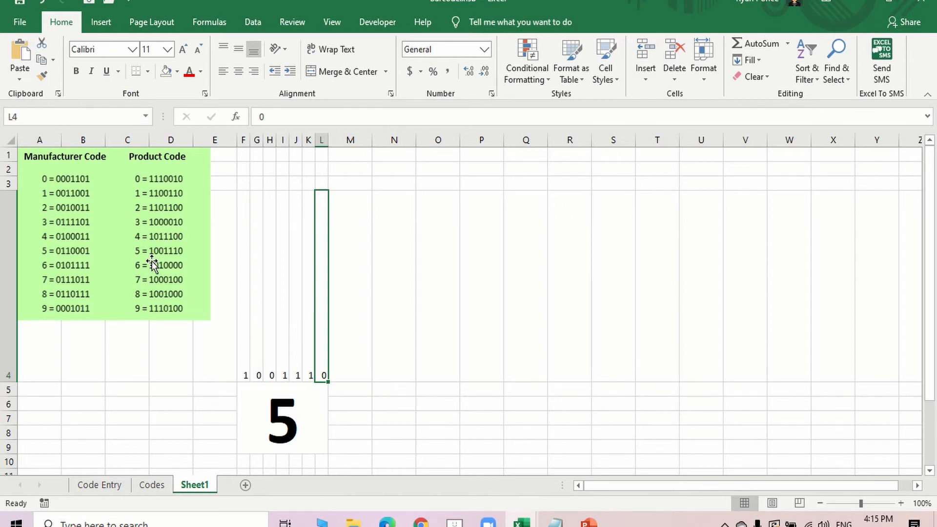
mouse_move(240, 222)
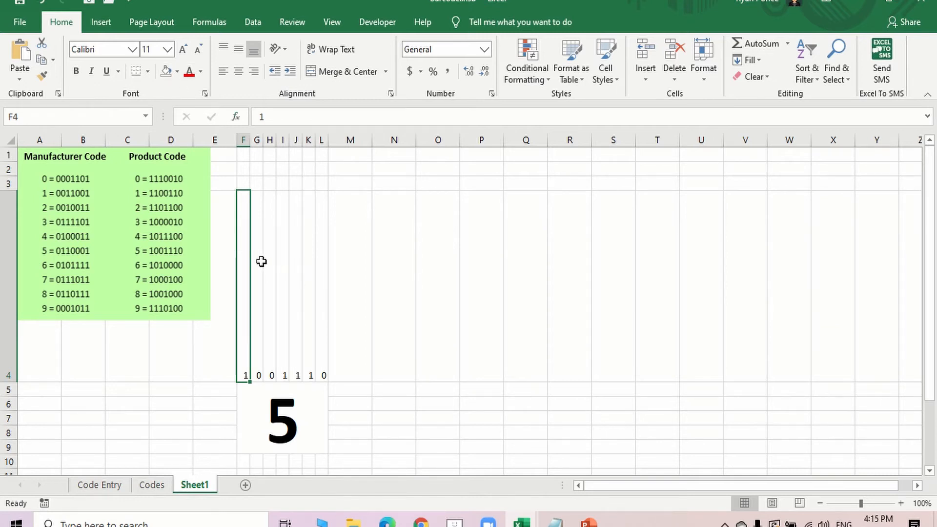
- Select cells F4:L4 holding the digits 1 0 0 1 1 1 0
left_click(257, 375)
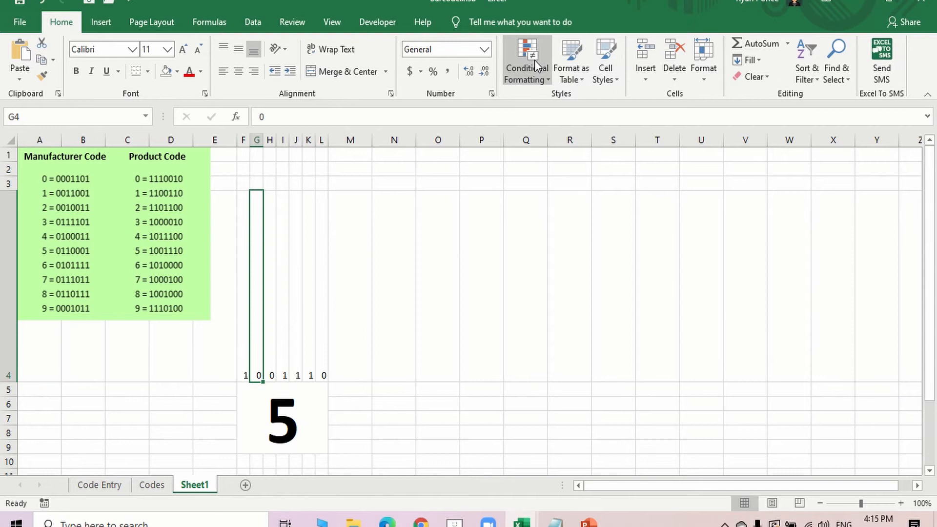
left_click(527, 59)
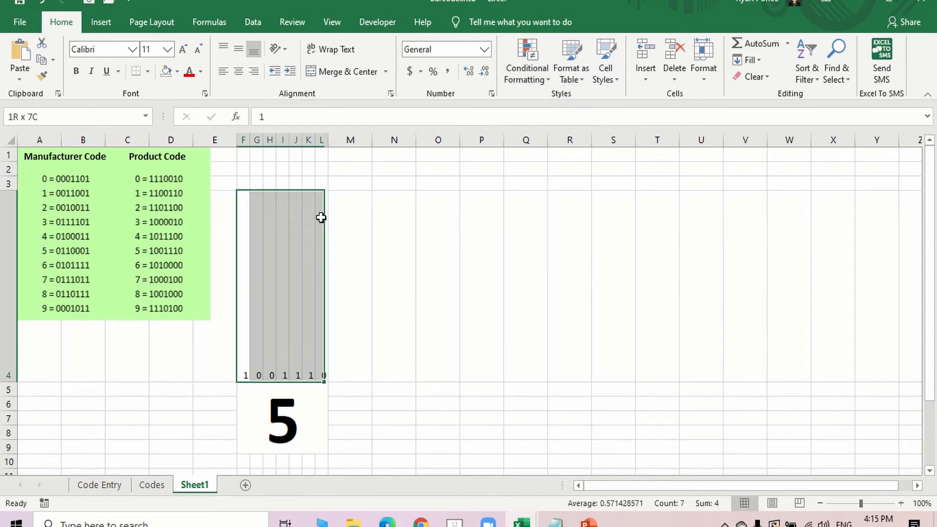
- Add a conditional formatting rule filling F4:L4 cells equal to 1 solid black
left_click(526, 60)
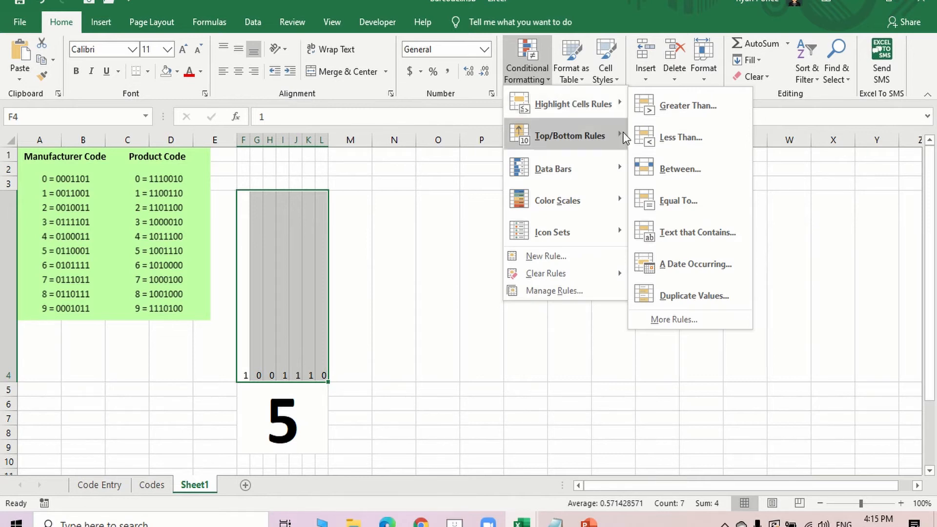
left_click(678, 200)
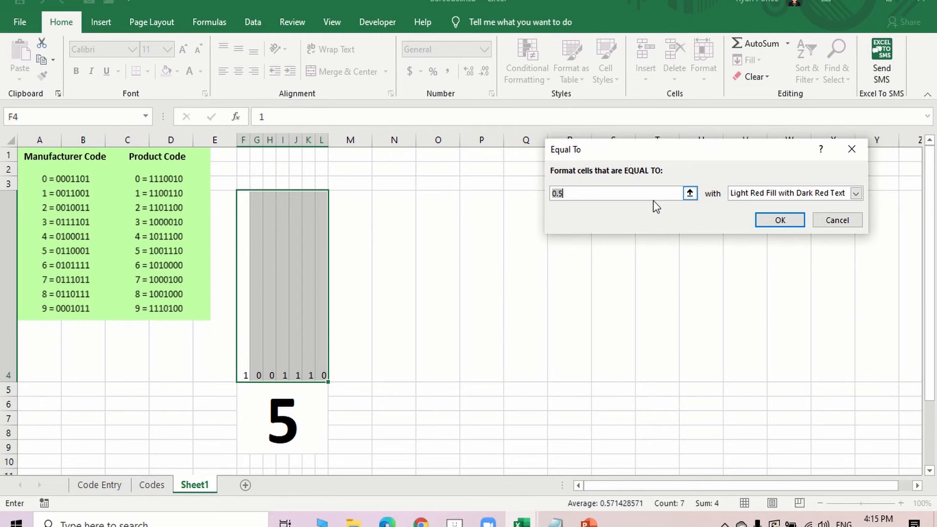
type("1")
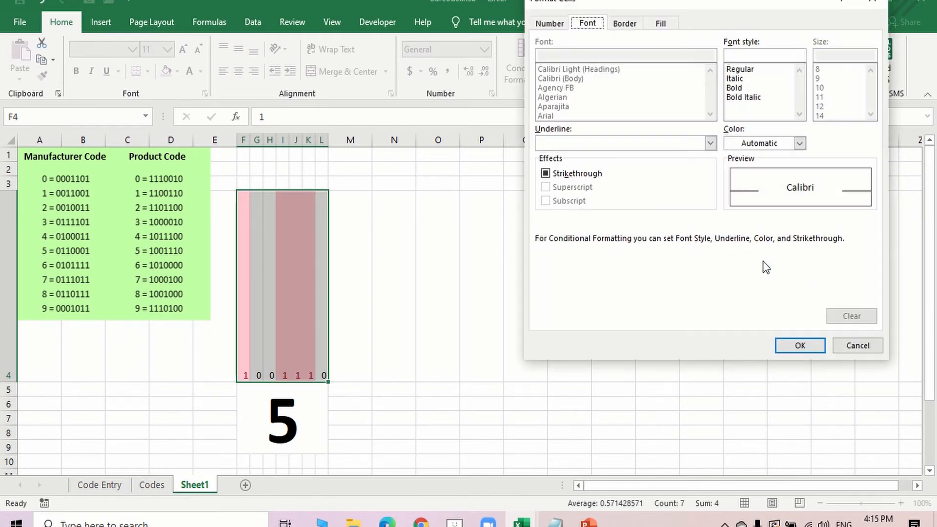
left_click(659, 23)
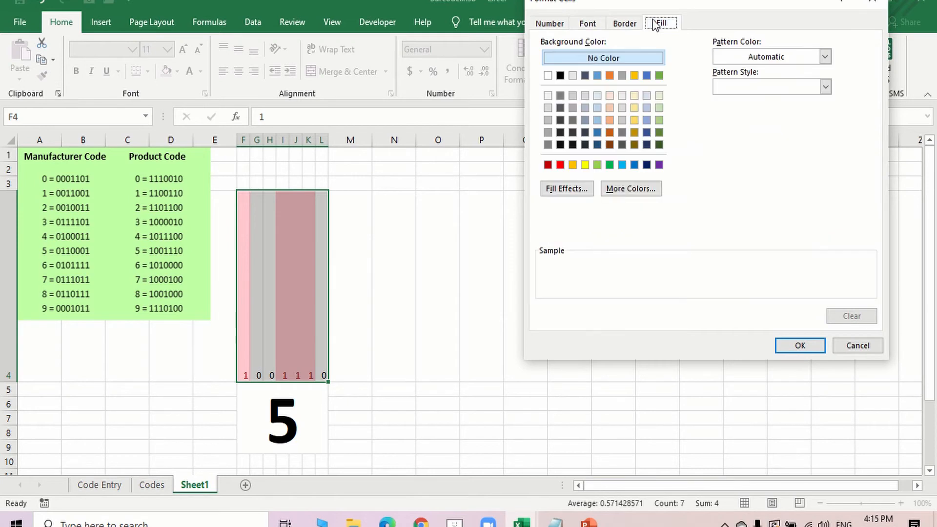
mouse_move(660, 32)
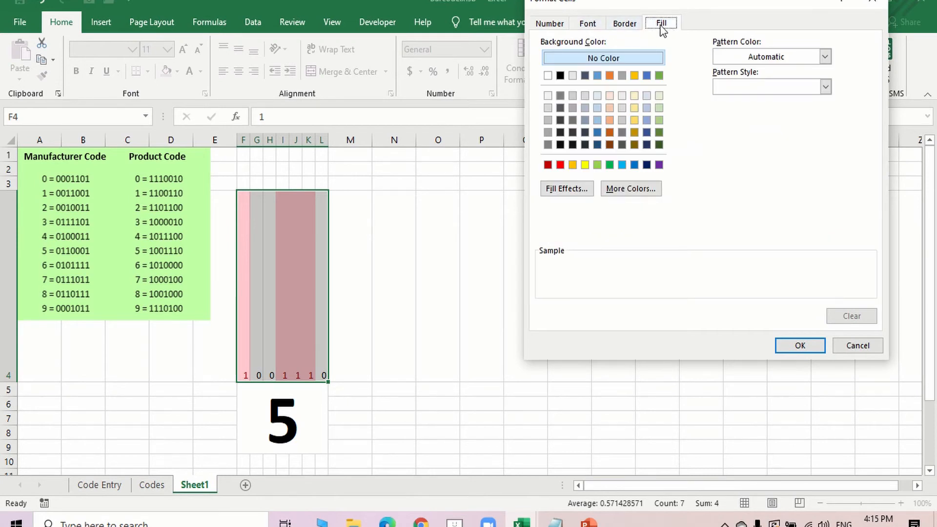
left_click(559, 75)
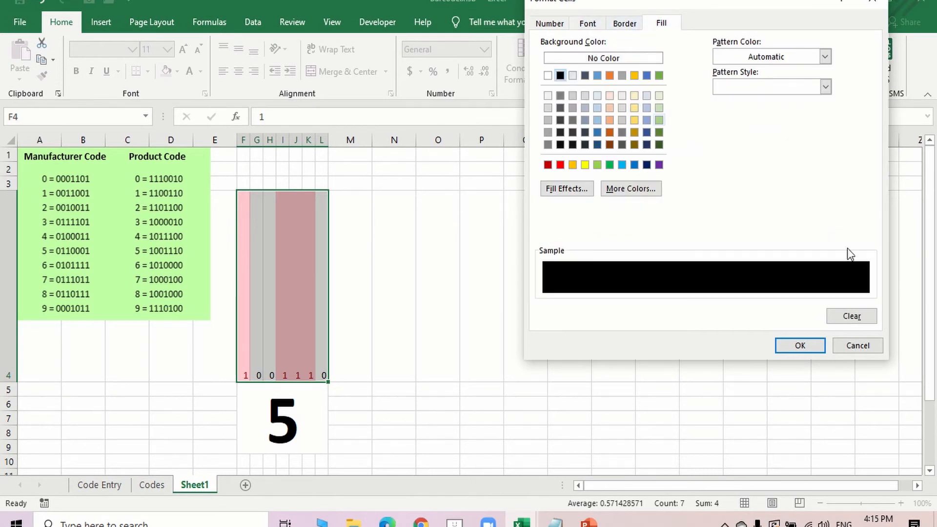
left_click(799, 345)
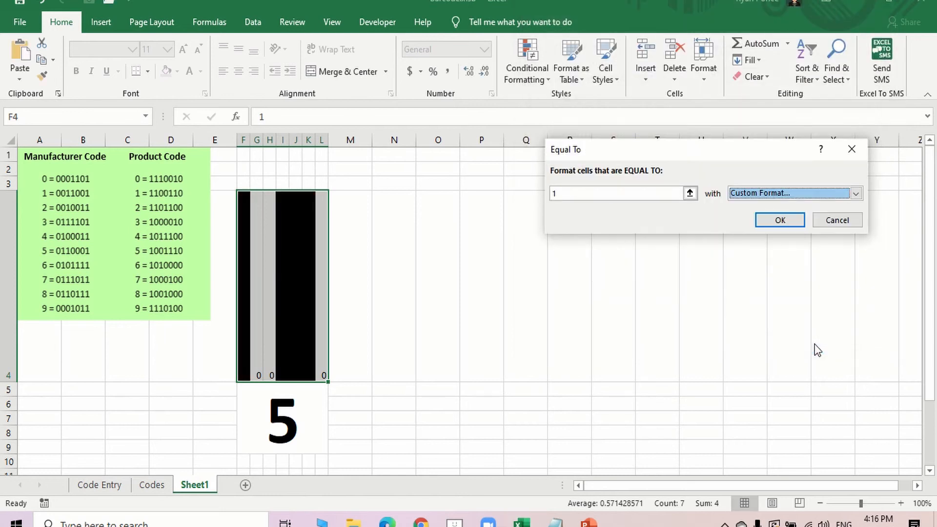
left_click(779, 220)
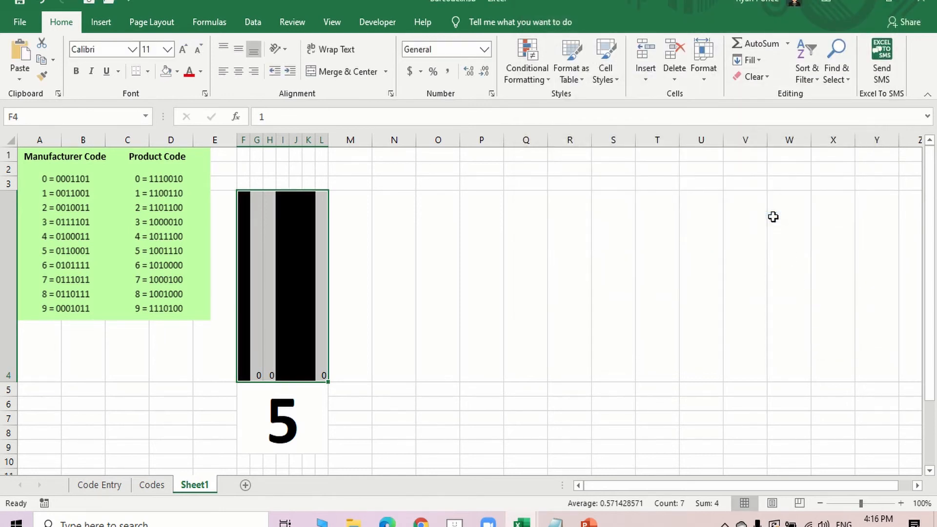
mouse_move(527, 62)
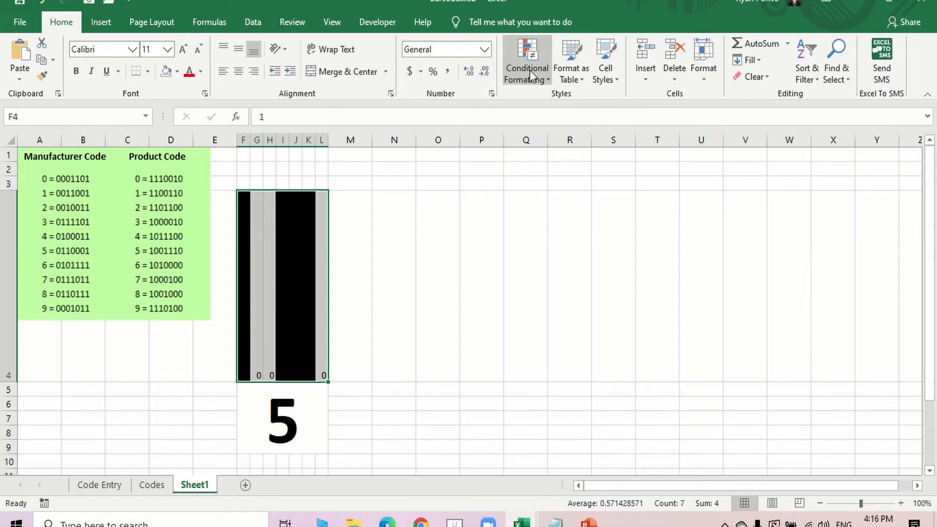
- Add a second rule giving row 4 cells equal to 0 white font, then view the Codes sheet
left_click(526, 59)
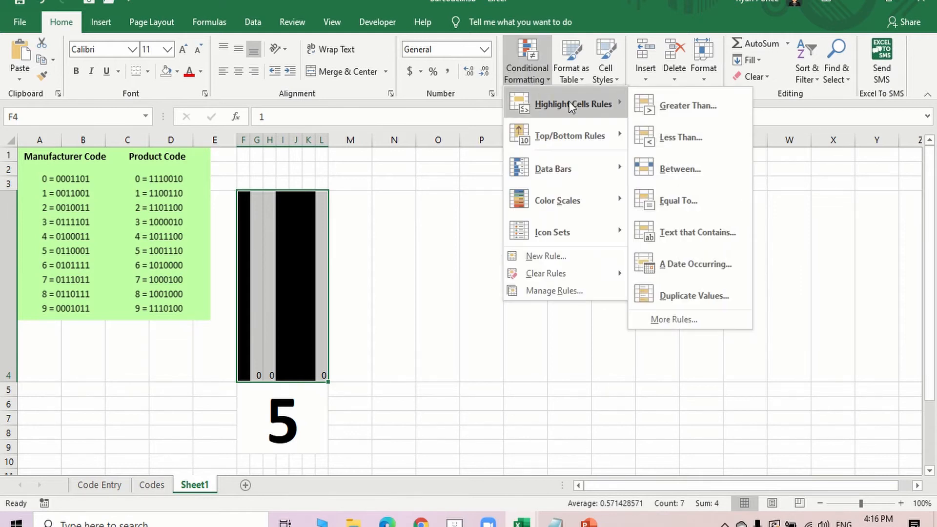
left_click(678, 200)
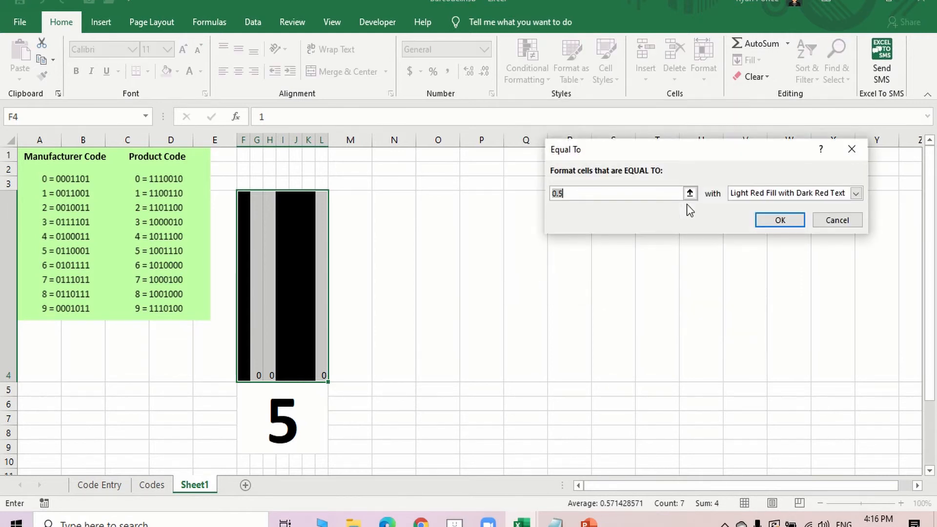
left_click(855, 192)
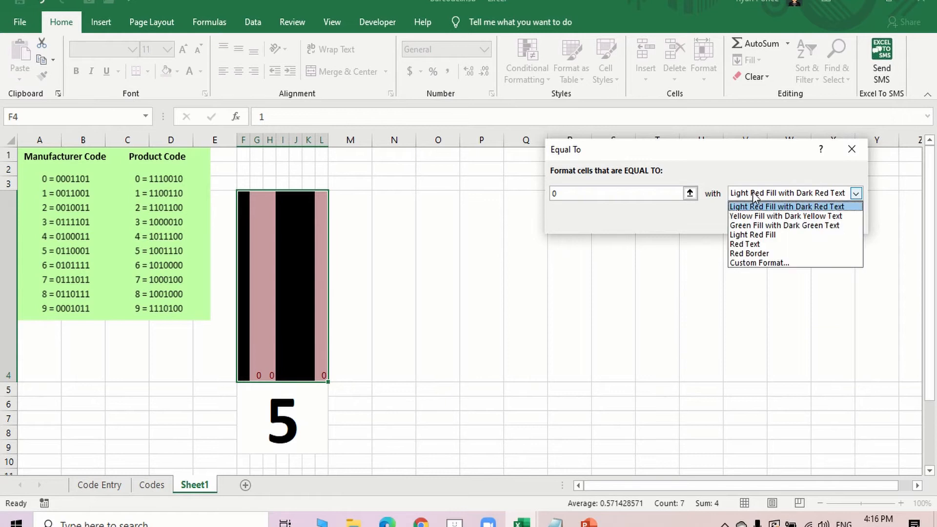
left_click(758, 262)
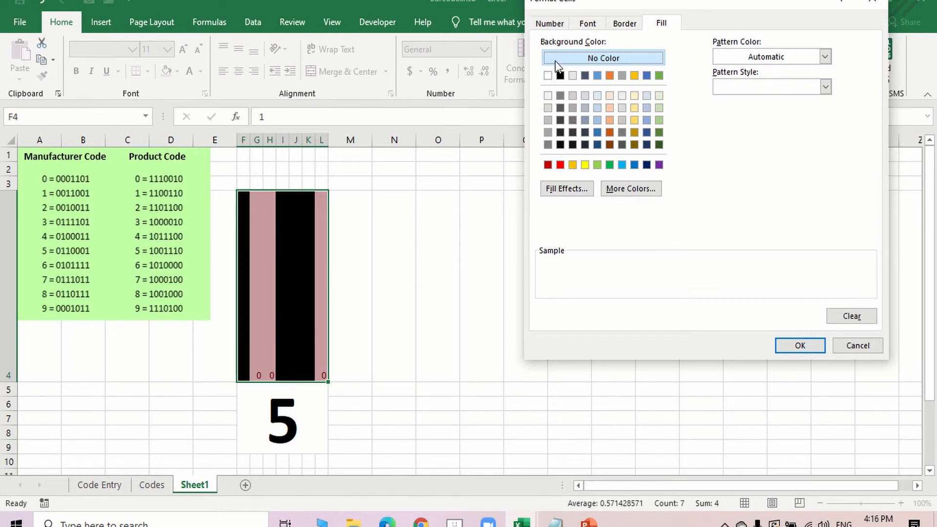
left_click(586, 23)
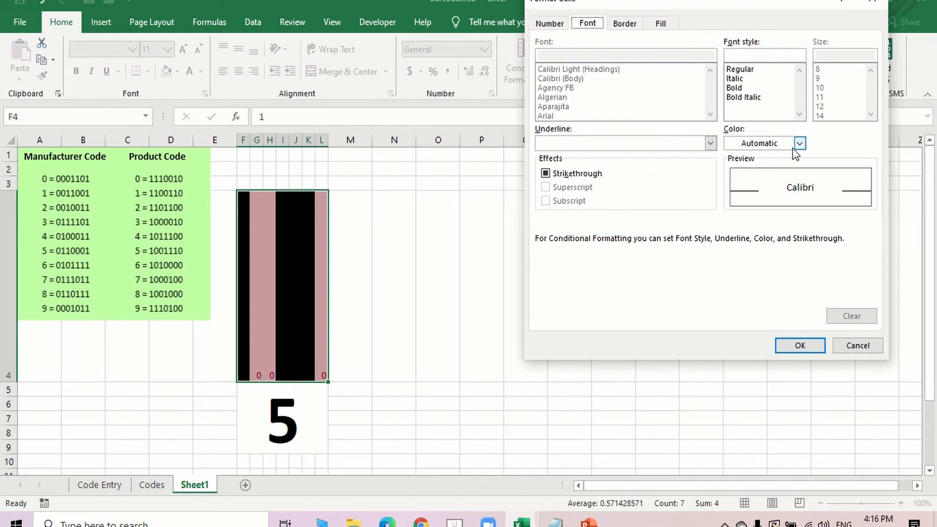
left_click(799, 143)
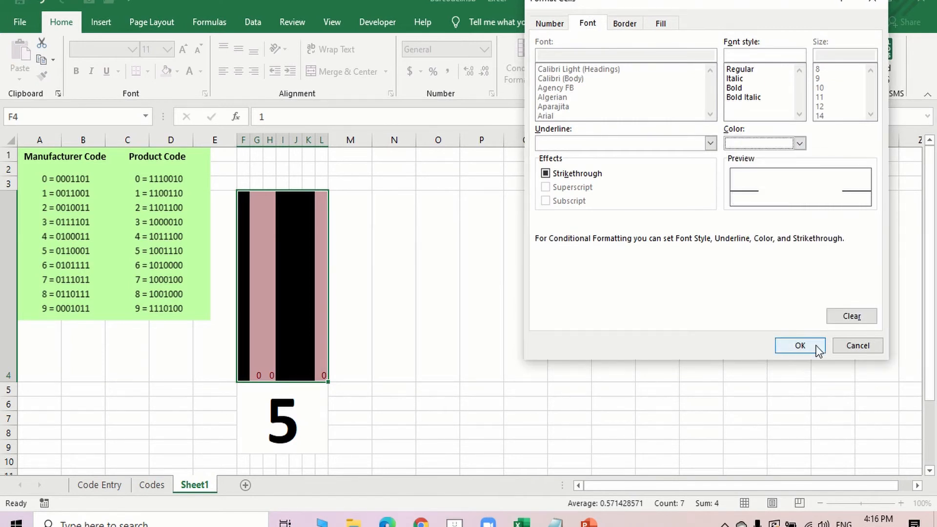
left_click(799, 346)
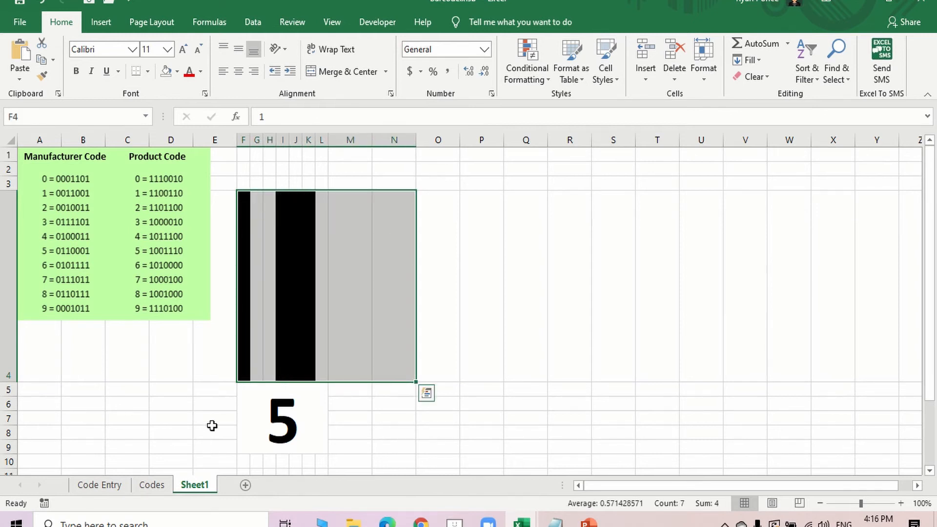
left_click(151, 484)
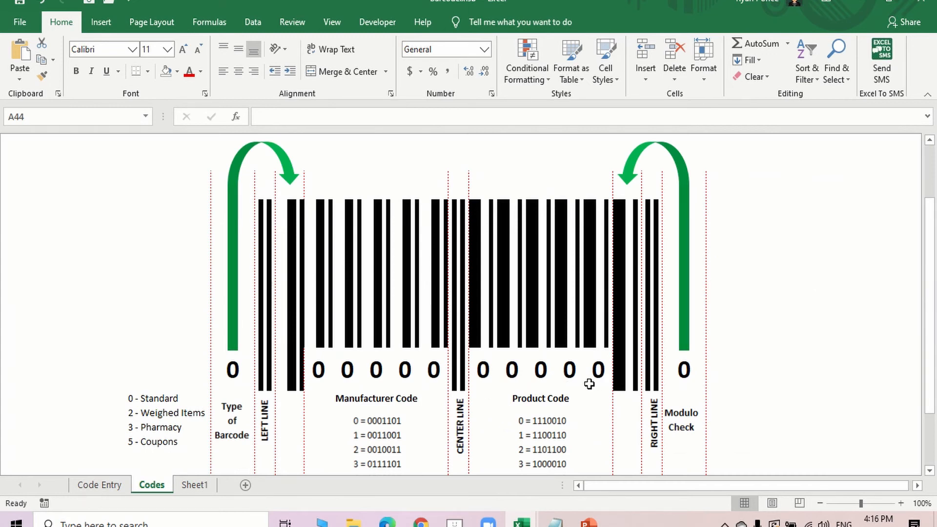
- Copy Sheet1's F4:L9 bar-and-5 block and paste another copy further right
left_click(194, 484)
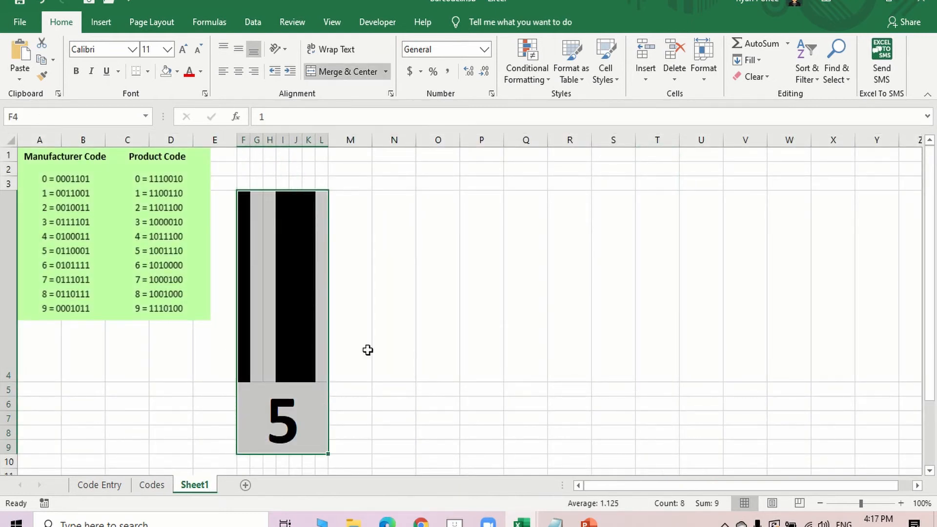
key("ctrl+c")
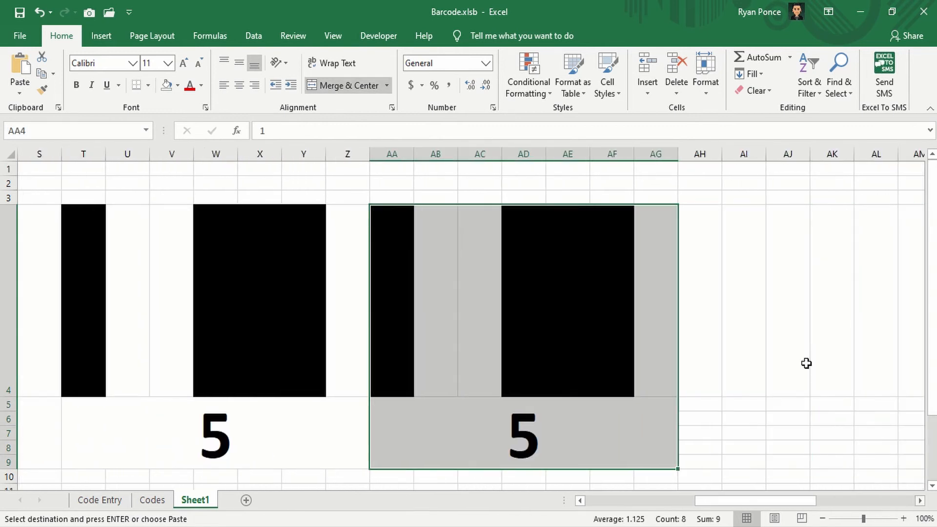
key("ctrl+v")
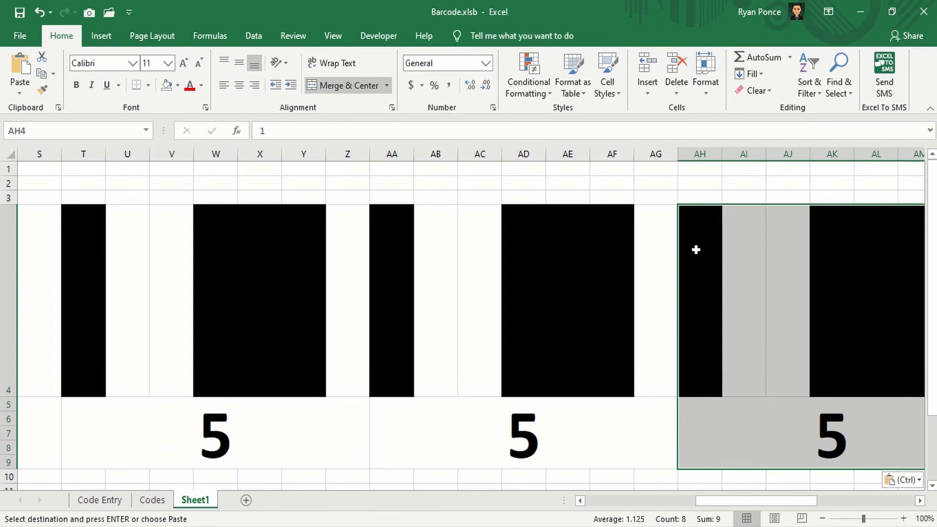
- Set the copied bar columns to width 1 and select the first large 5 in F5
scroll("right", 3)
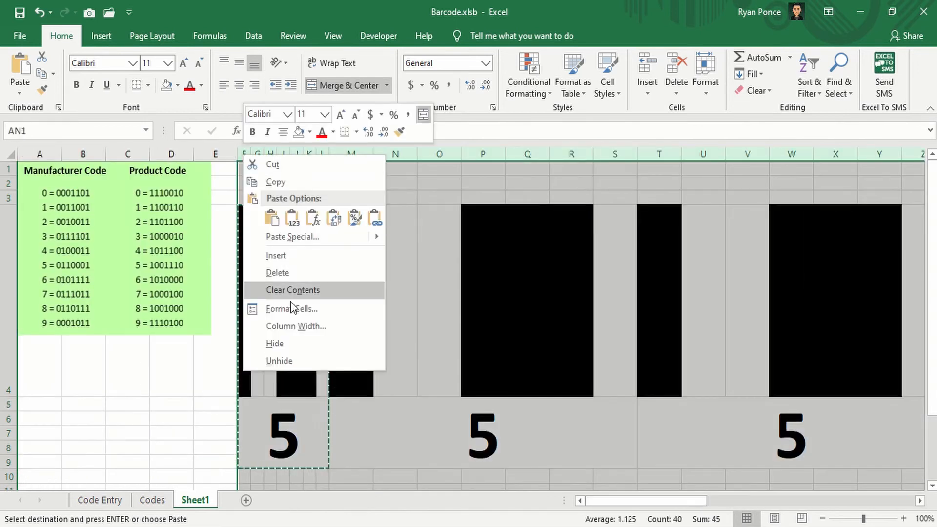
left_click(295, 326)
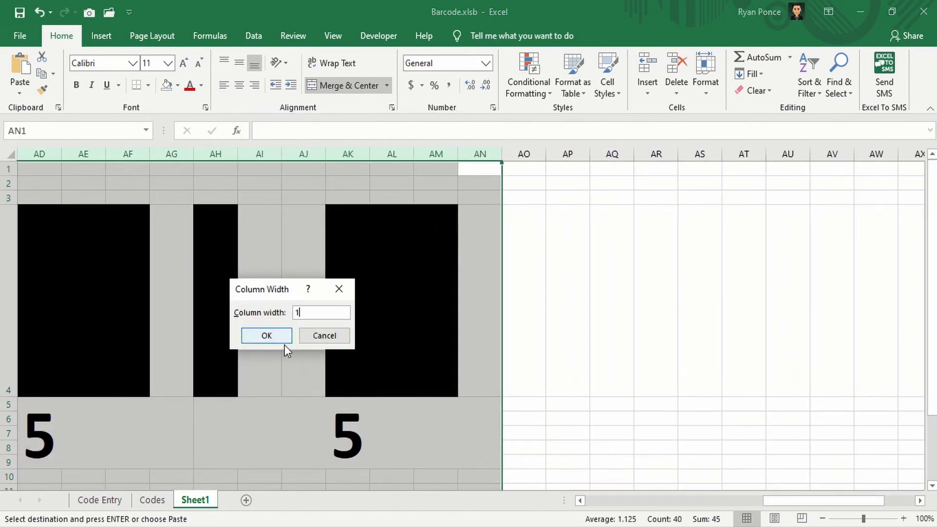
left_click(266, 335)
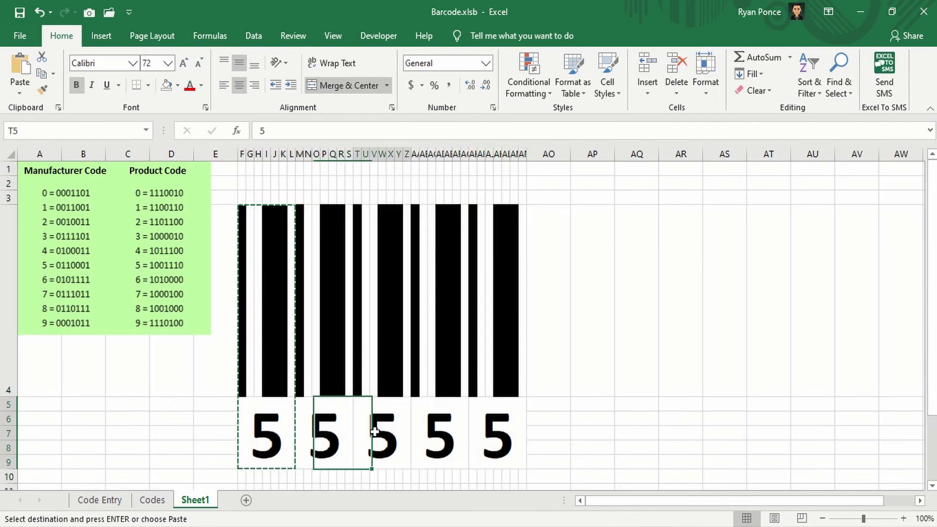
left_click(496, 432)
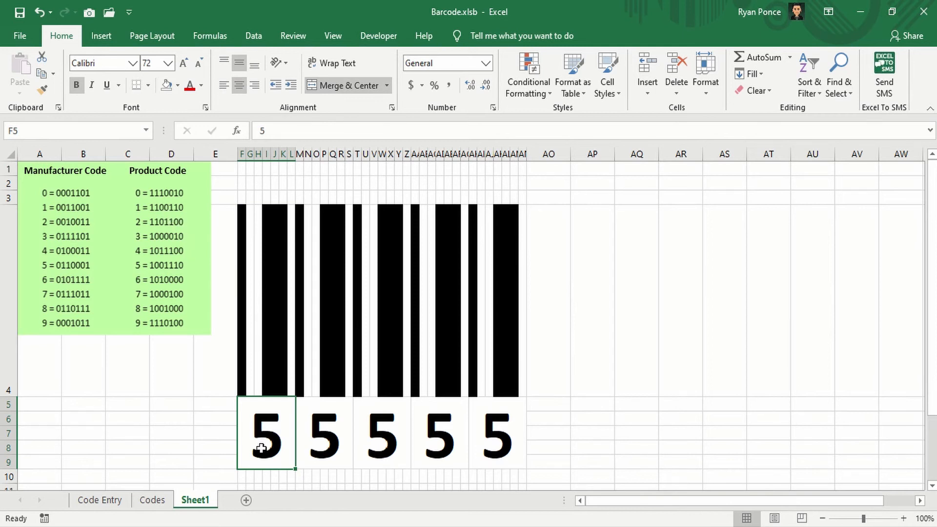
mouse_move(168, 416)
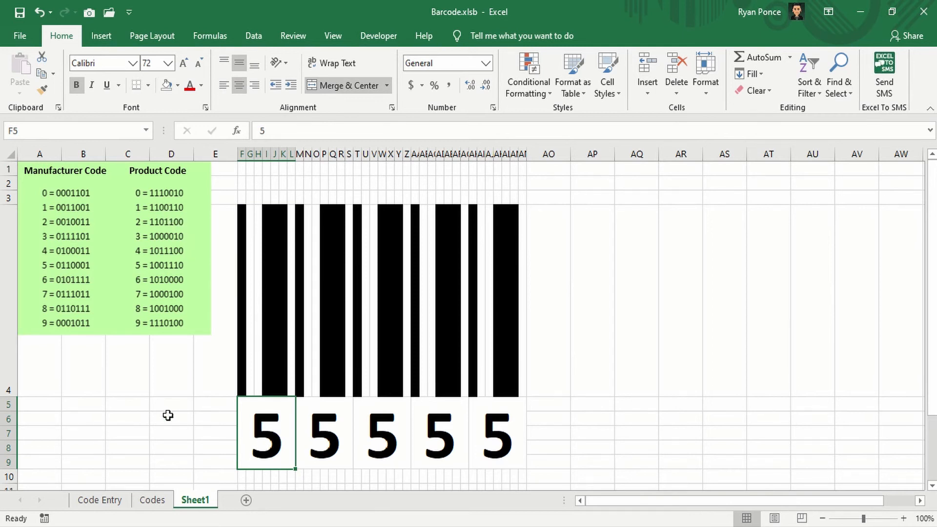
- Enter 6 as the first block's digit and 0 in its bar cells, then view the Codes sheet
type("6")
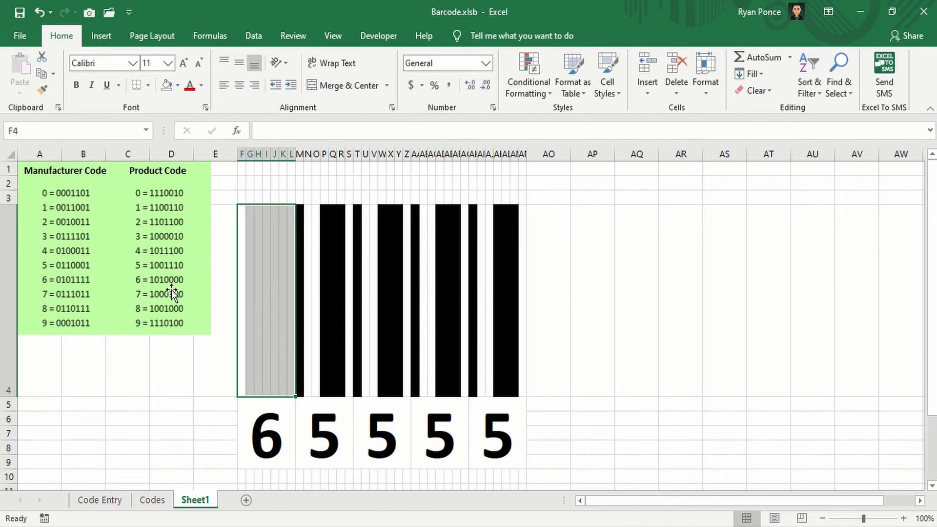
mouse_move(155, 292)
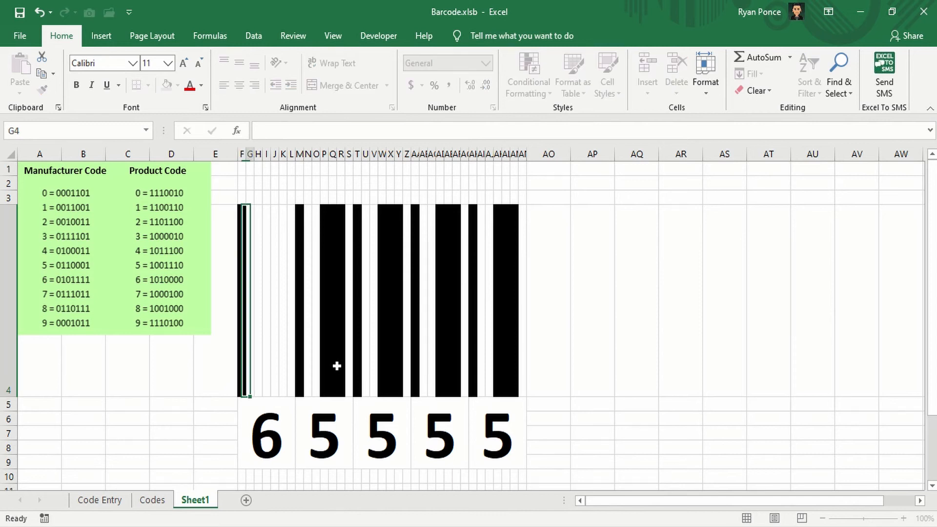
type("0")
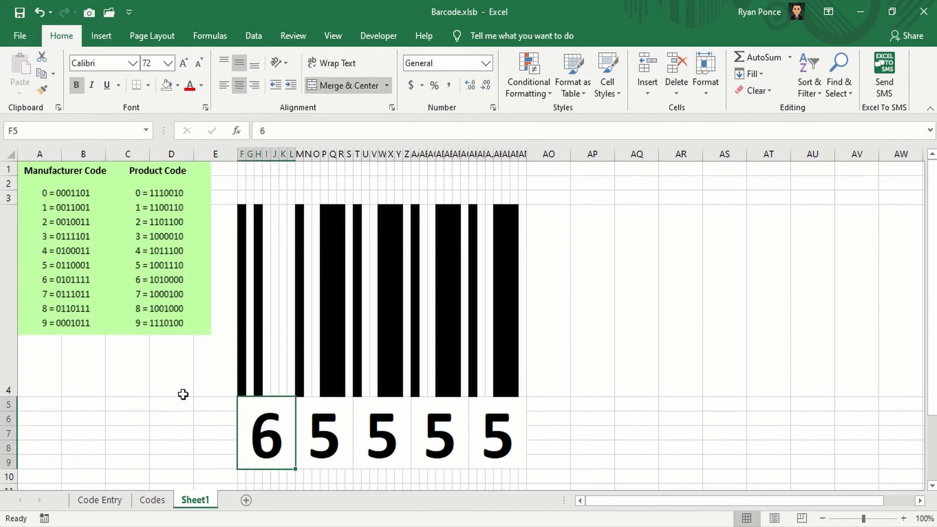
left_click(152, 500)
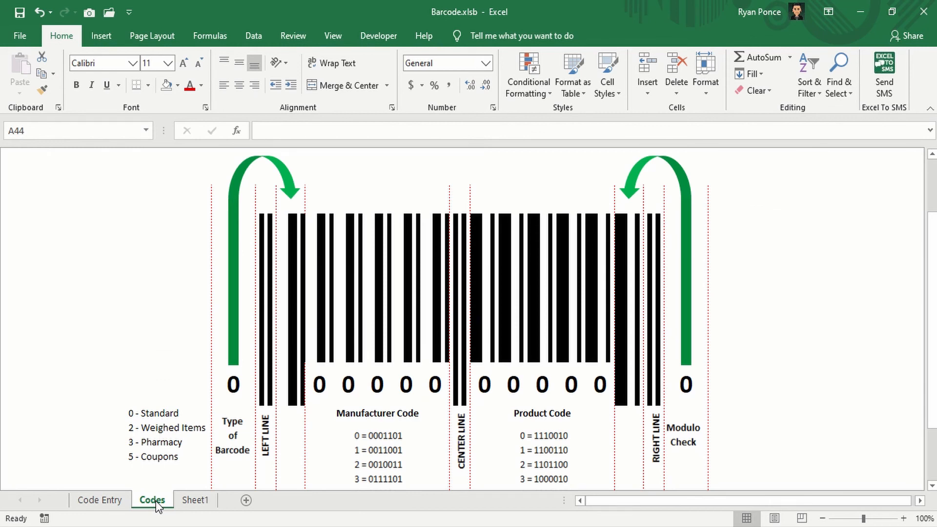
mouse_move(538, 423)
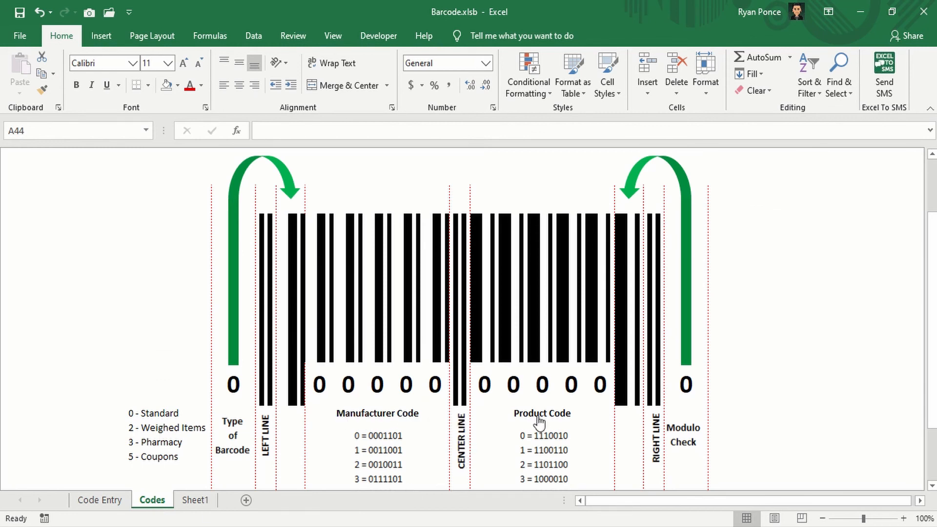
mouse_move(381, 427)
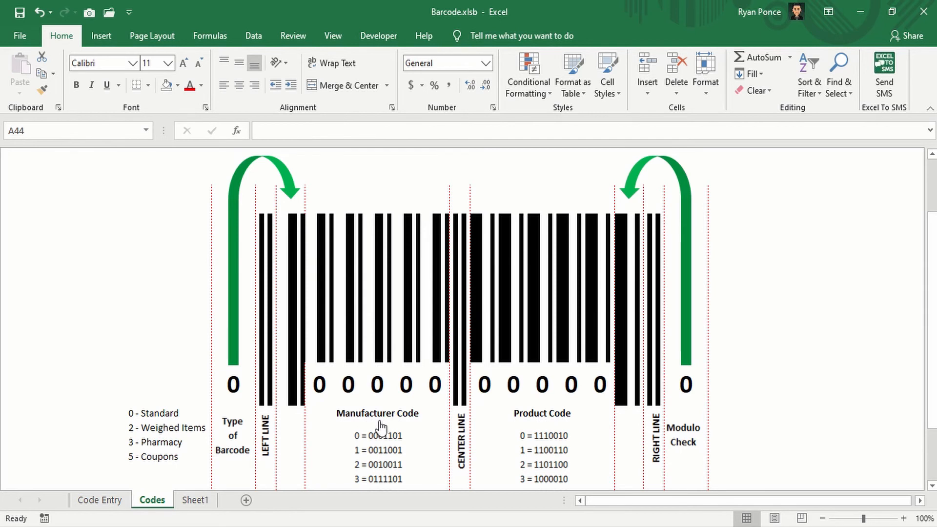
mouse_move(460, 476)
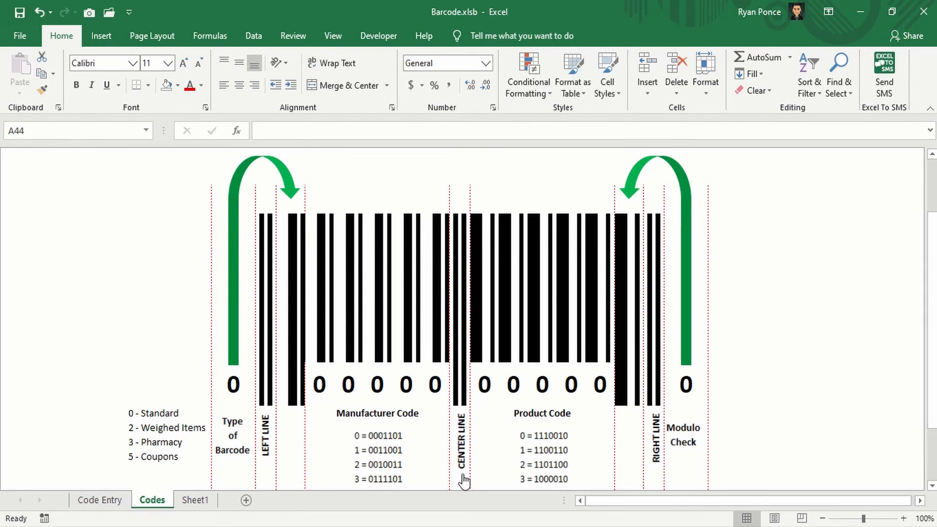
mouse_move(683, 451)
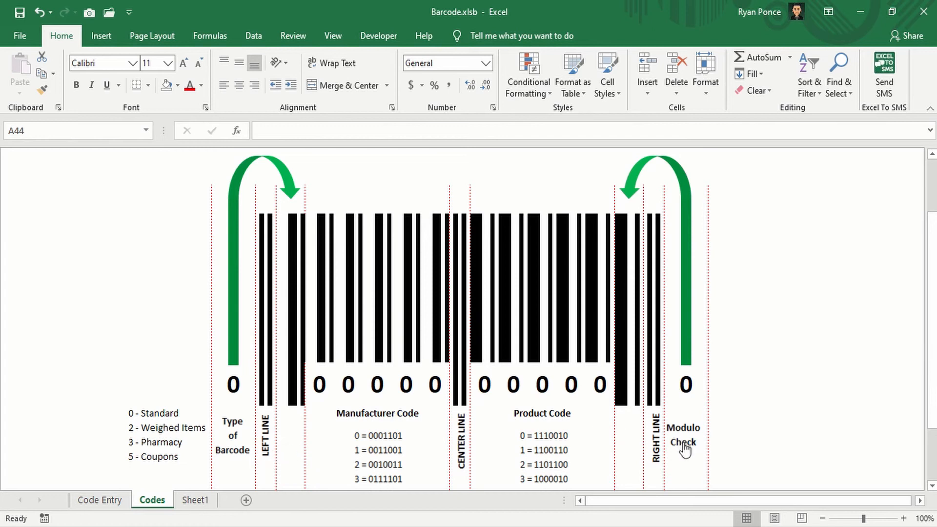
mouse_move(258, 424)
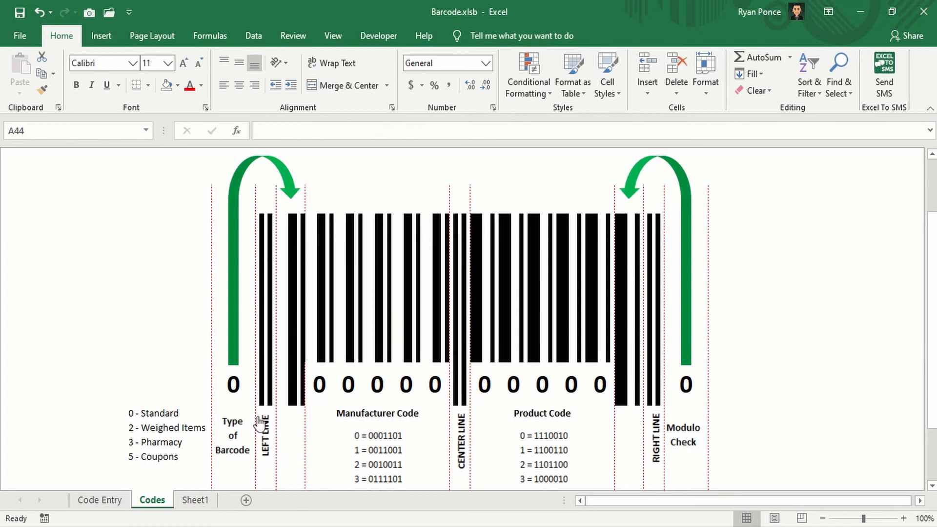
mouse_move(662, 216)
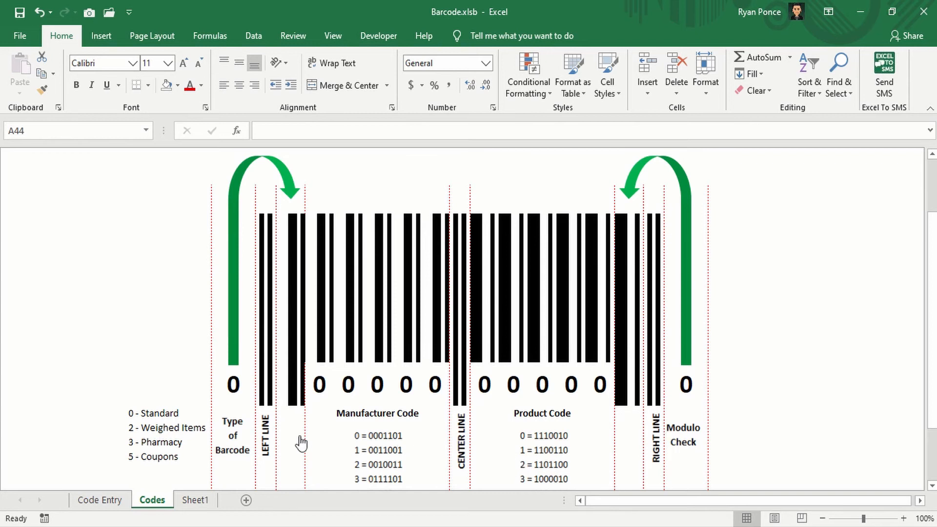
mouse_move(237, 424)
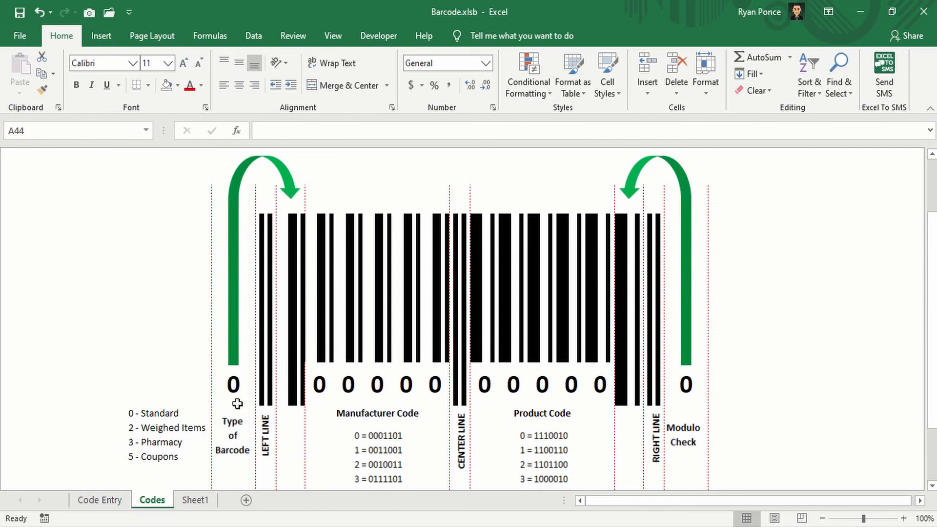
mouse_move(690, 407)
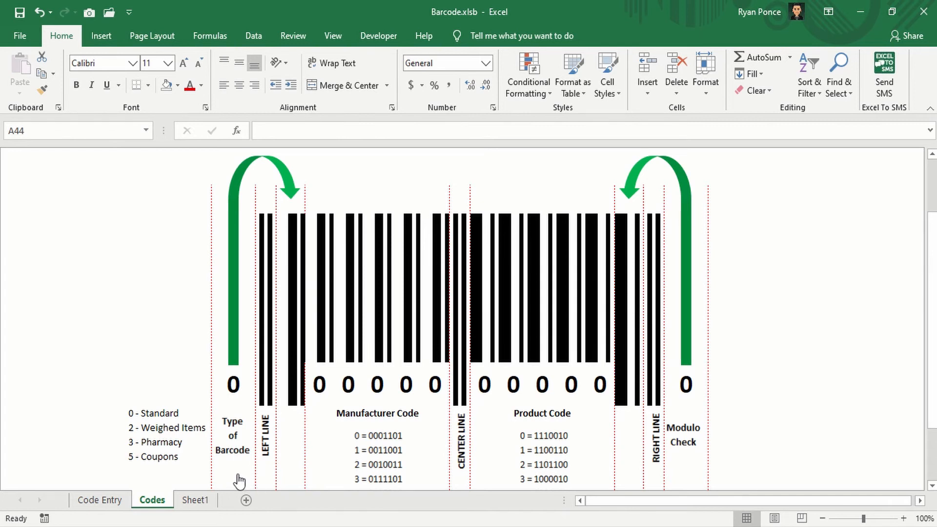
mouse_move(230, 390)
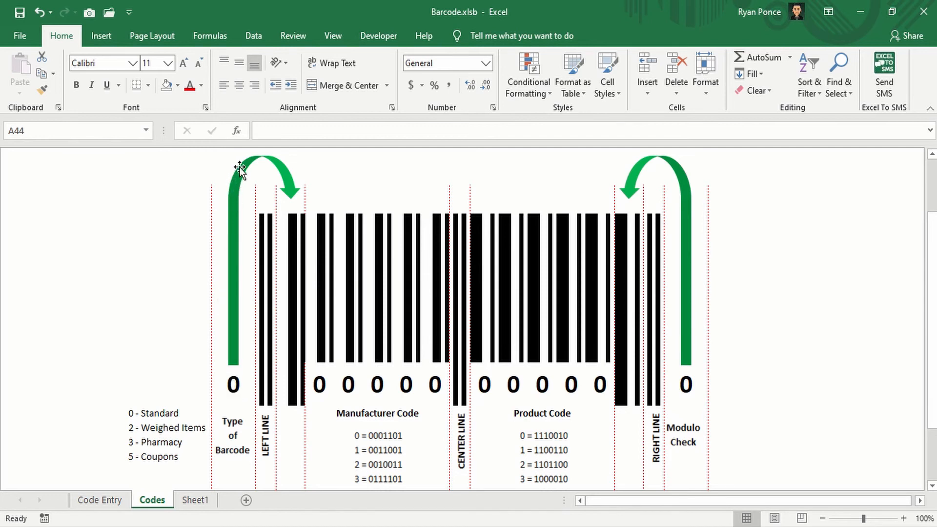
mouse_move(291, 200)
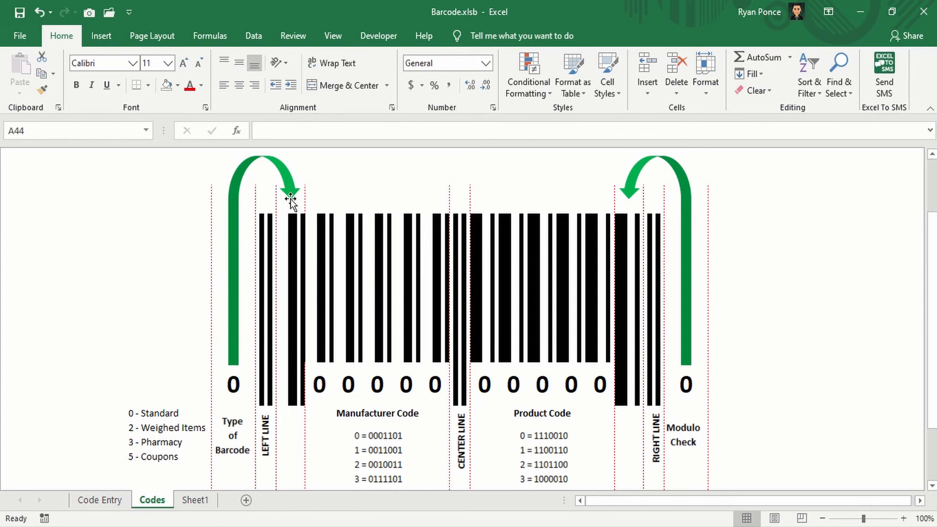
mouse_move(644, 469)
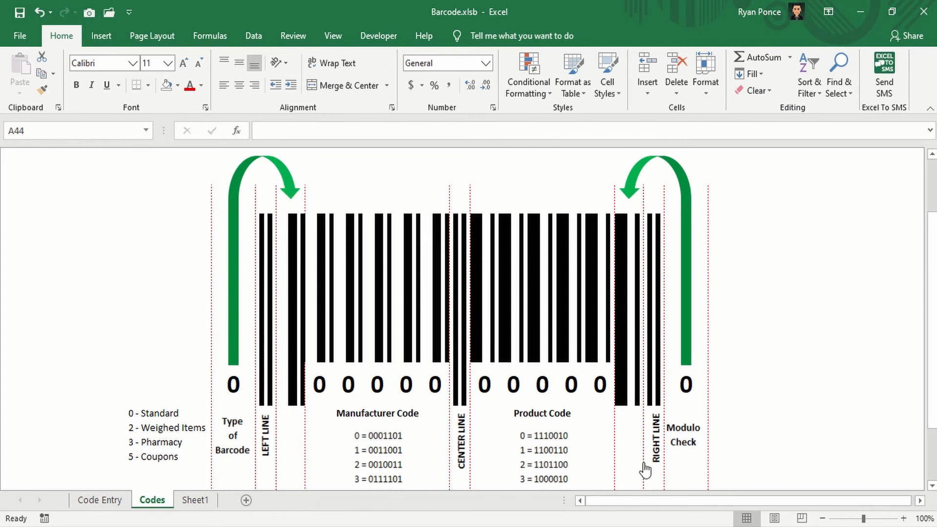
mouse_move(695, 425)
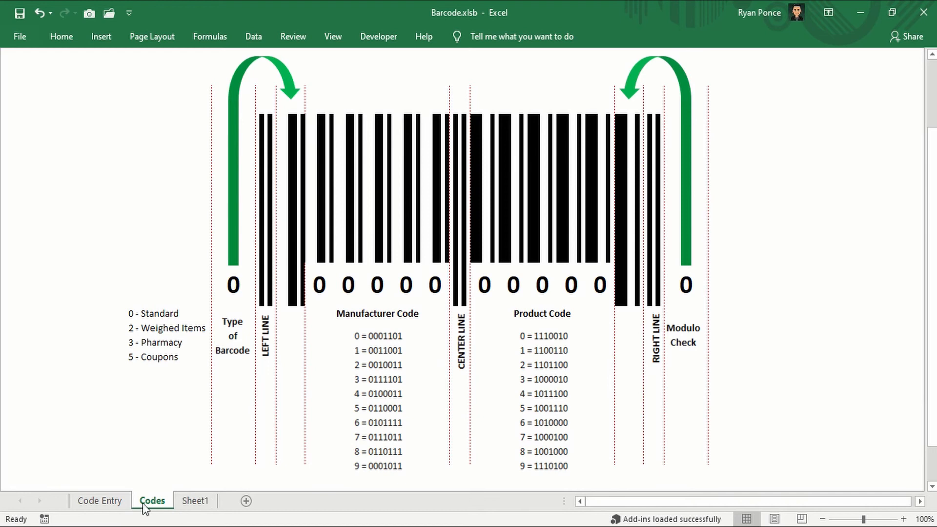
- On the Code Entry sheet, select the transparent shape over the barcode, sized 2.76" by 7.51"
left_click(100, 501)
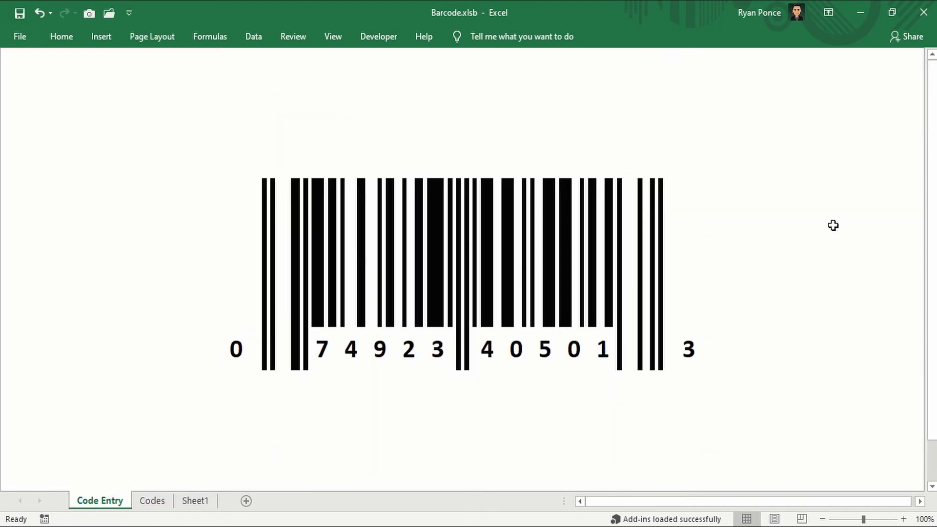
mouse_move(838, 234)
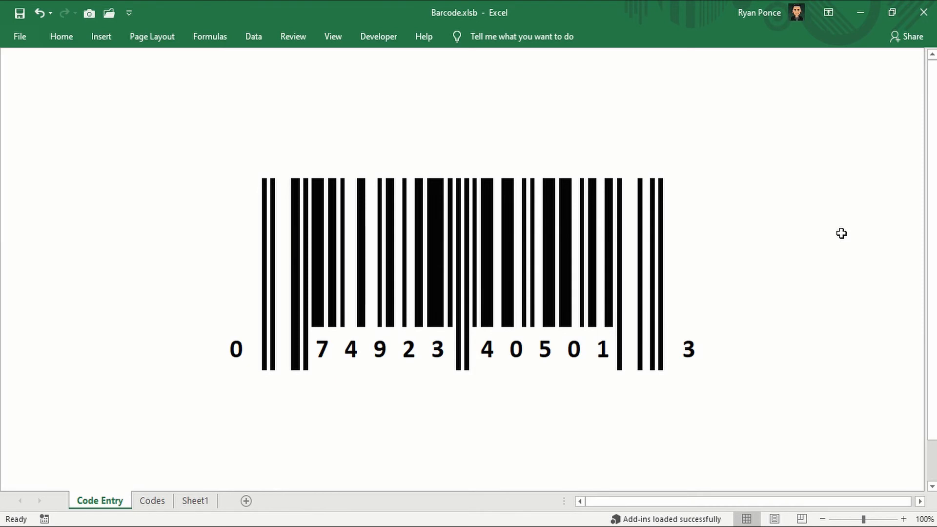
right_click(99, 501)
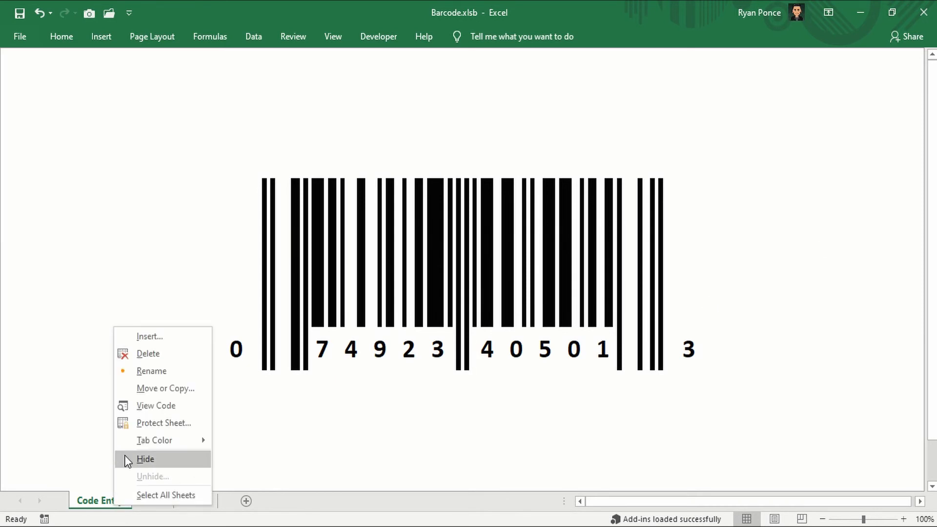
mouse_move(161, 423)
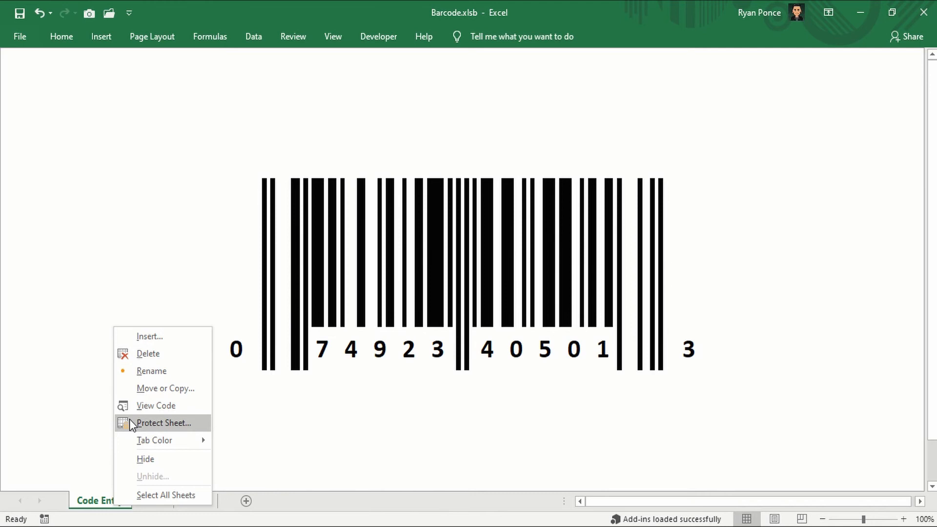
left_click(366, 436)
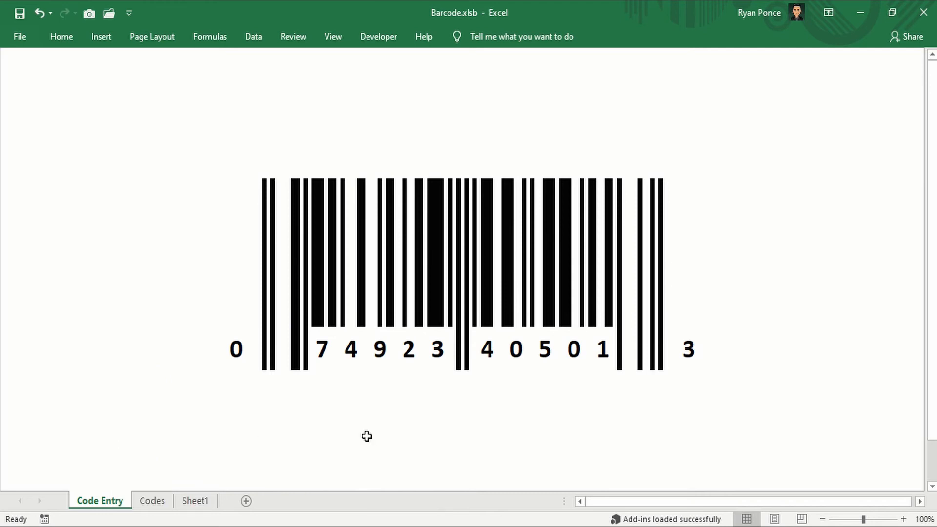
mouse_move(767, 287)
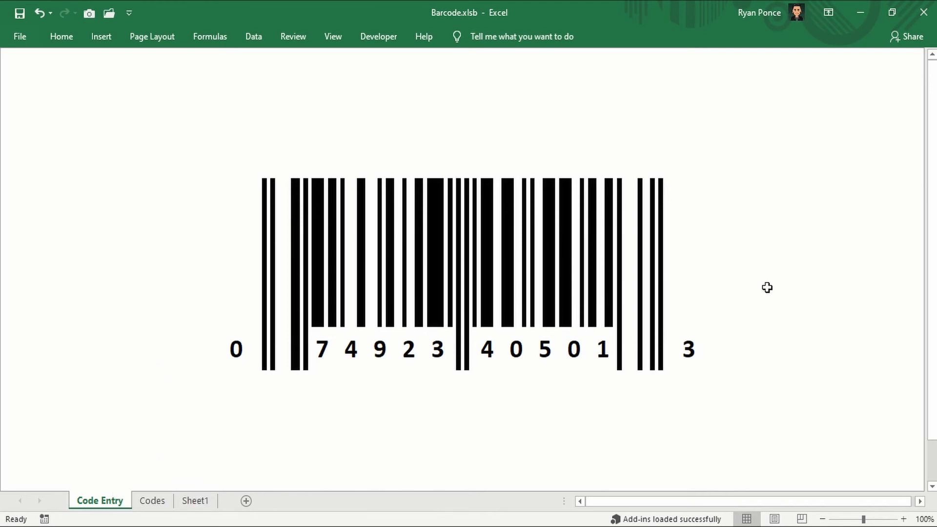
left_click(460, 269)
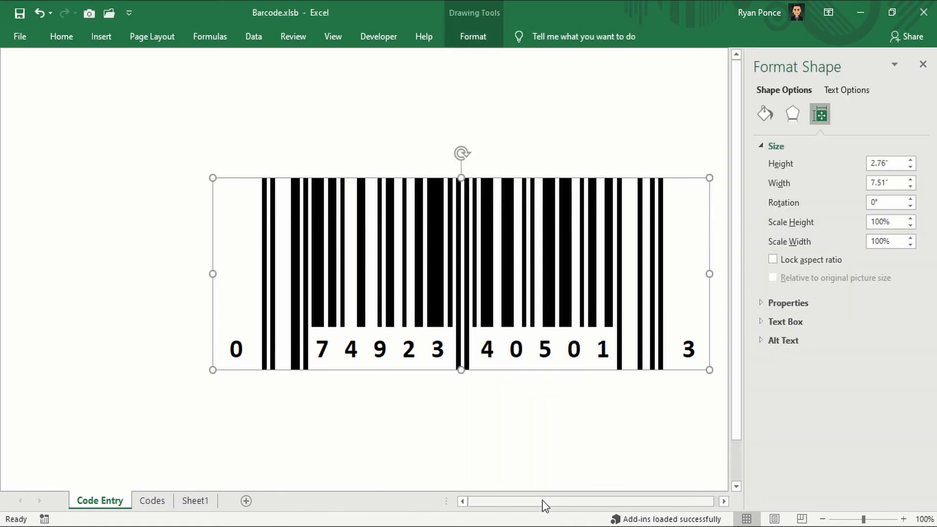
- Check the shape's fill, close the pane, and open Assign Macro showing Barcode.xlsb!UserForm
left_click(765, 113)
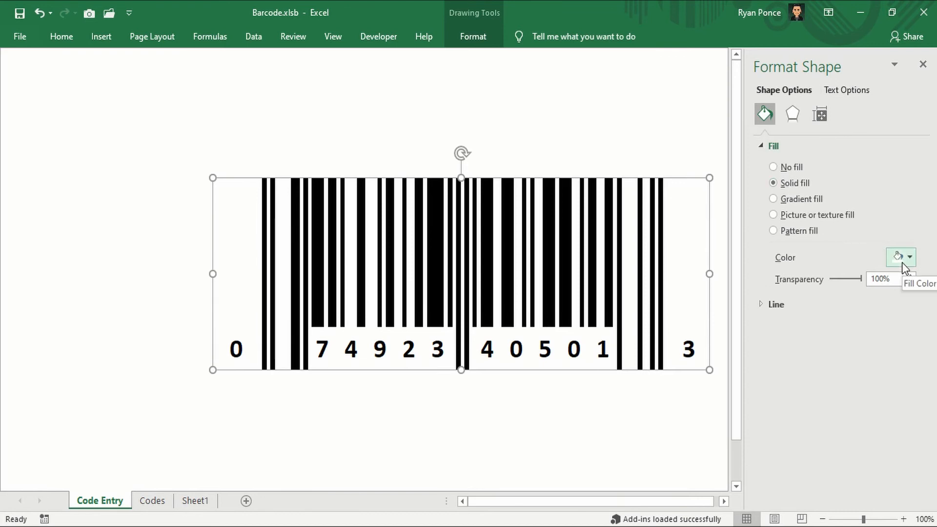
mouse_move(884, 301)
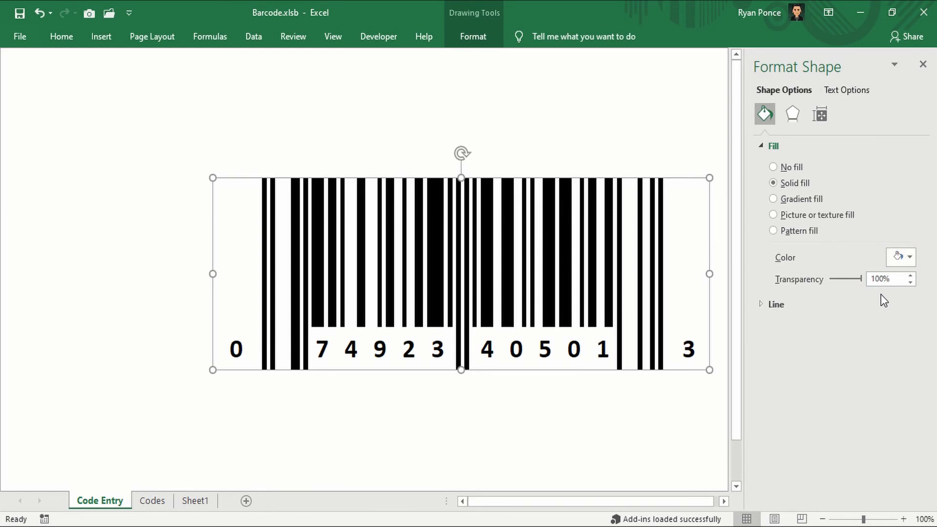
left_click(921, 64)
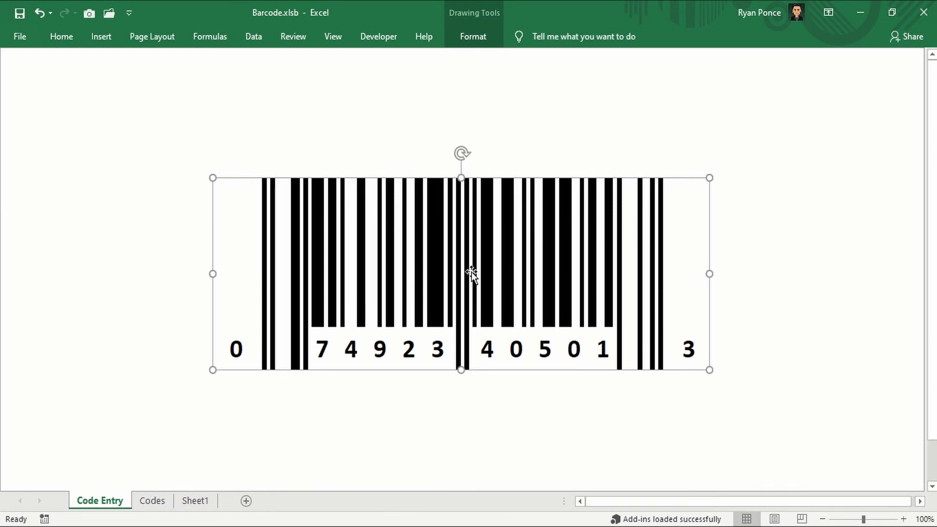
right_click(472, 273)
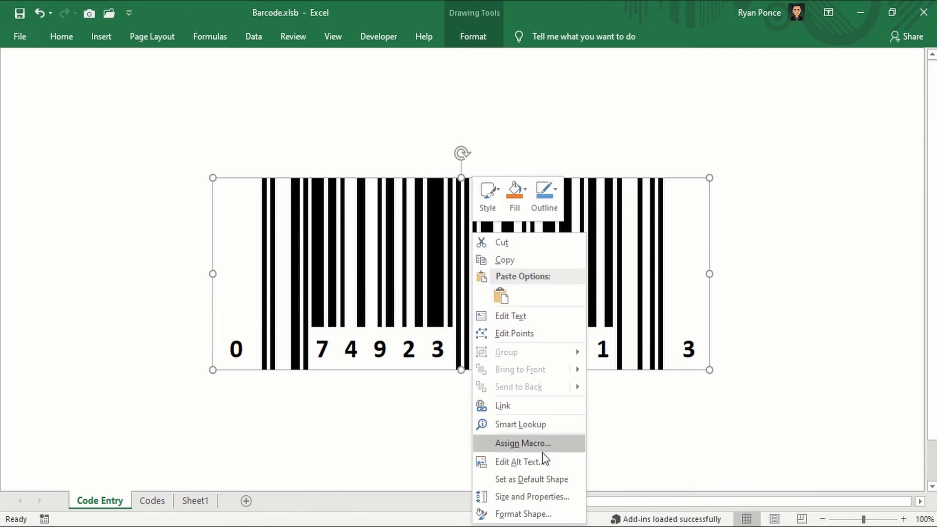
left_click(521, 443)
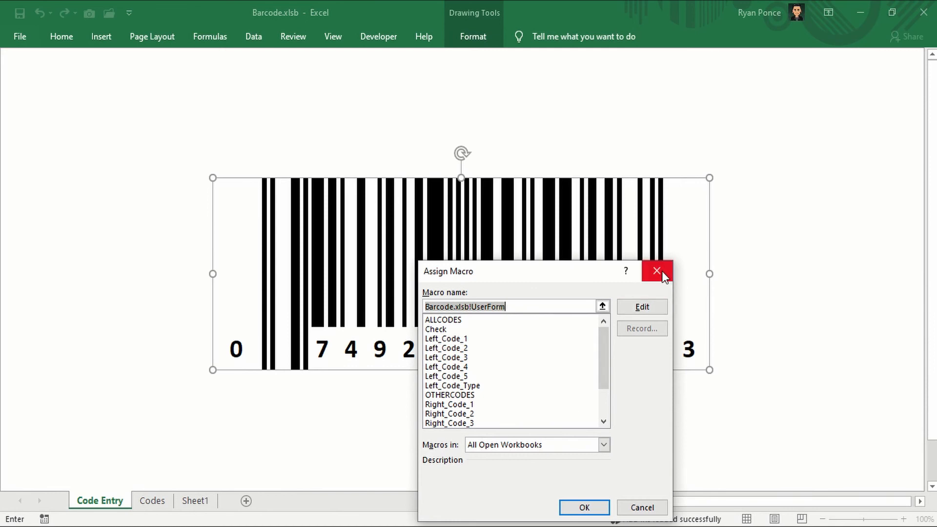
- Close the Assign Macro dialog without changes
left_click(641, 306)
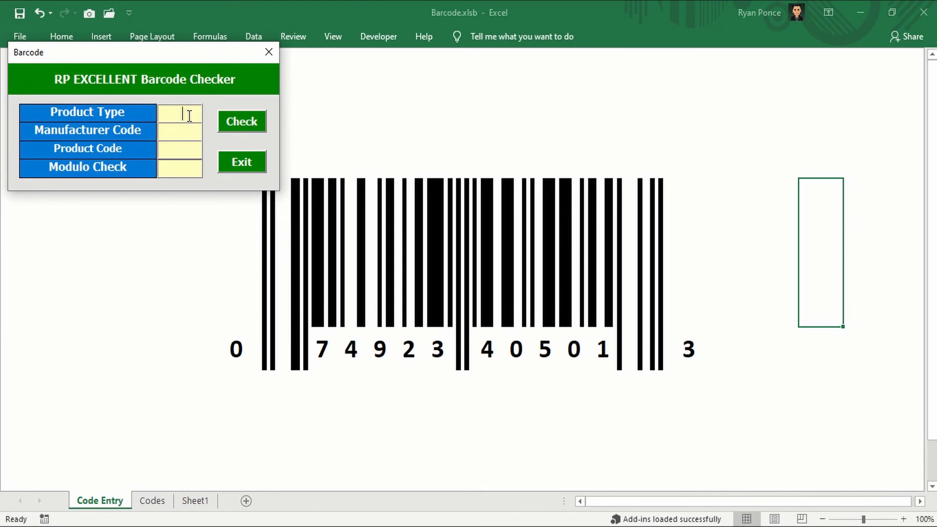
mouse_move(80, 146)
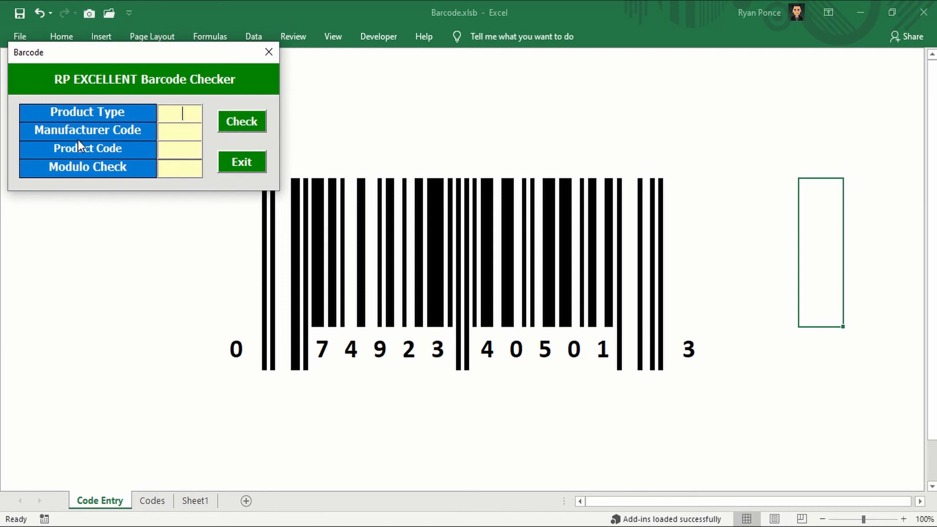
mouse_move(87, 162)
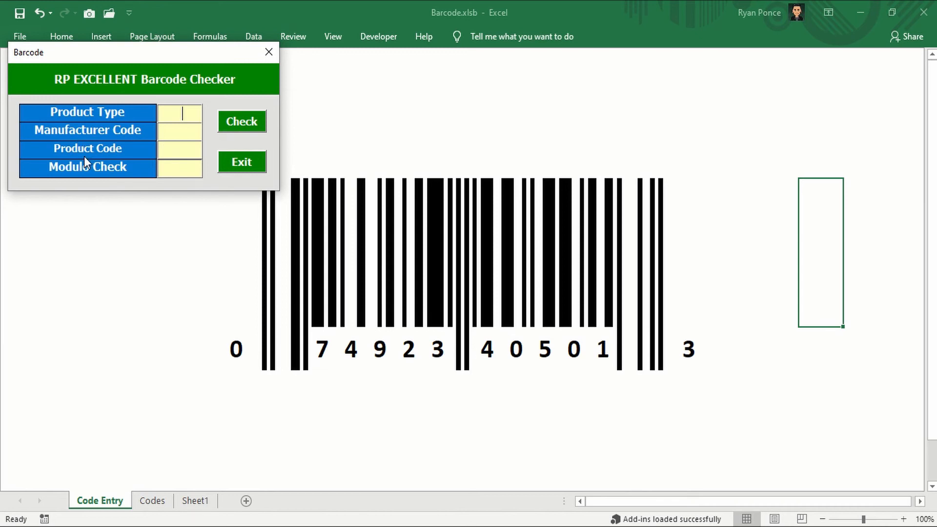
mouse_move(122, 166)
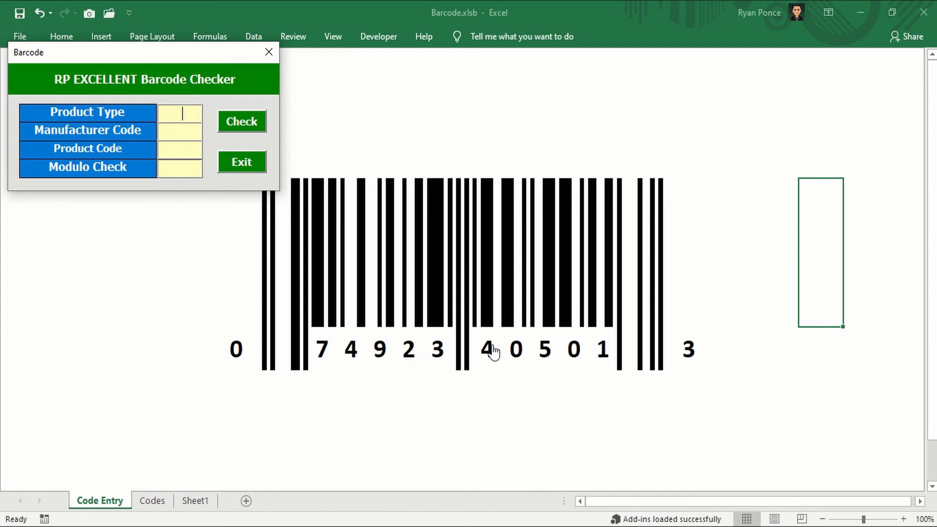
mouse_move(690, 356)
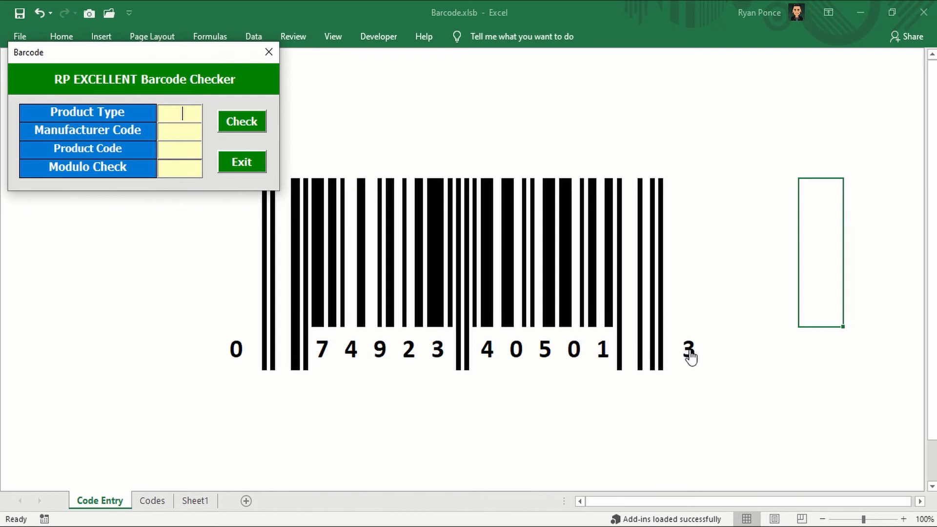
mouse_move(425, 221)
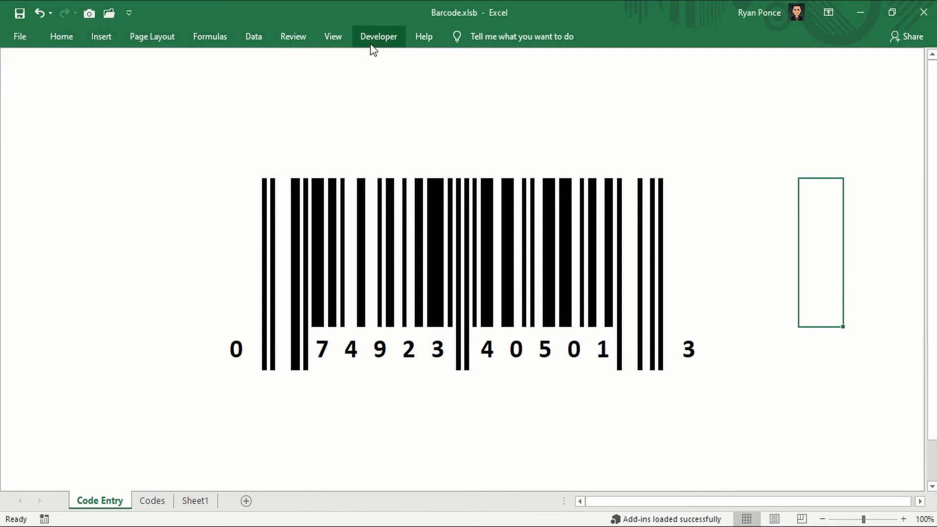
left_click(378, 36)
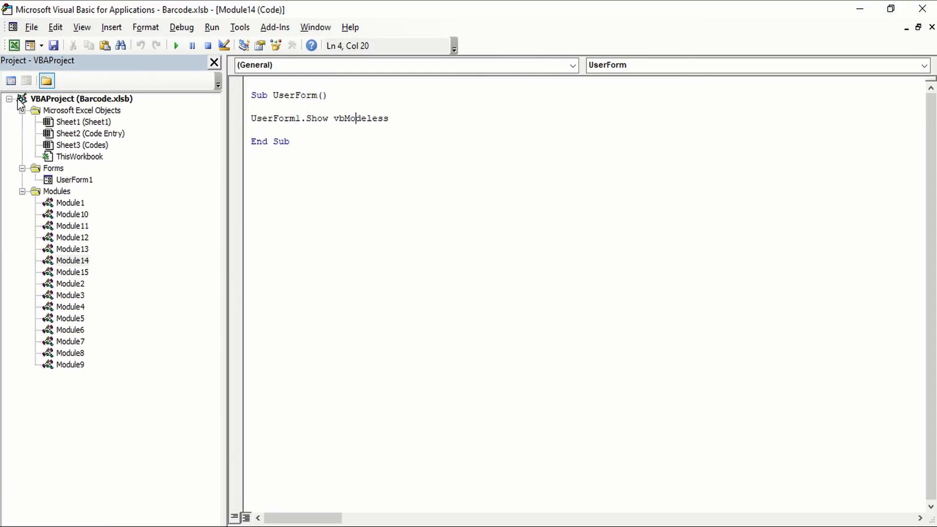
left_click(69, 202)
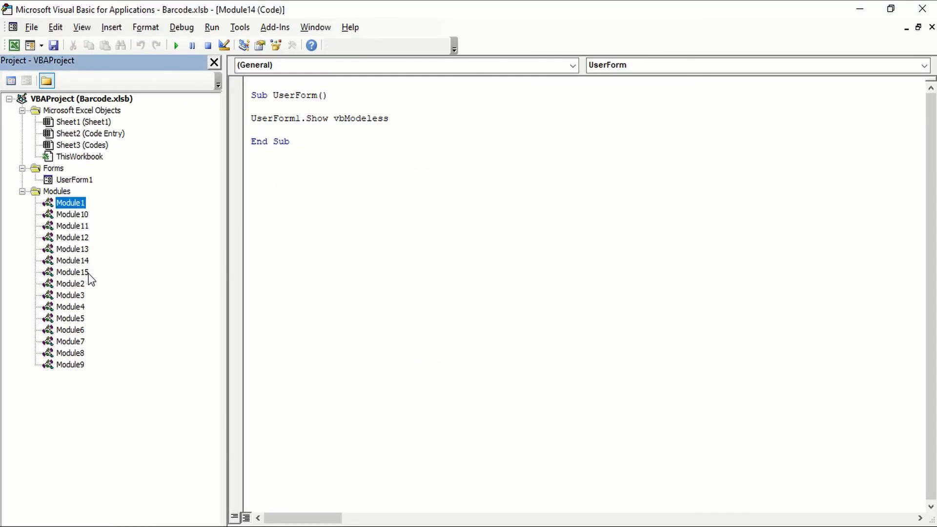
double_click(70, 203)
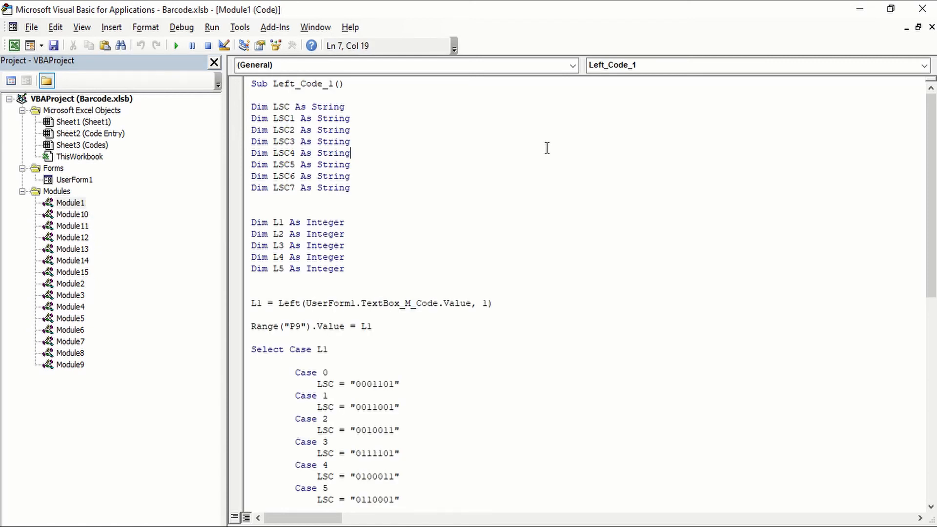
scroll("down", 3)
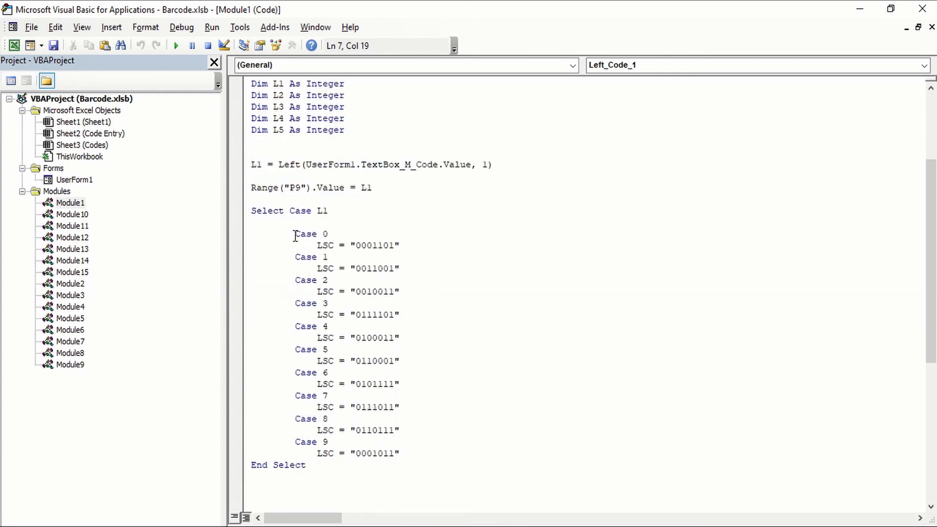
left_click_drag(293, 234, 397, 384)
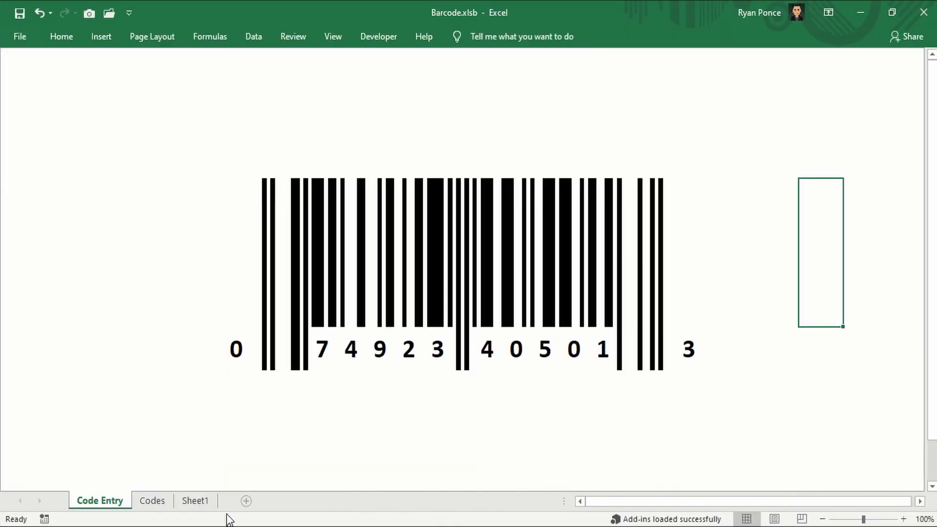
- Switch to the Codes sheet to compare the Manufacturer Code patterns
left_click(152, 500)
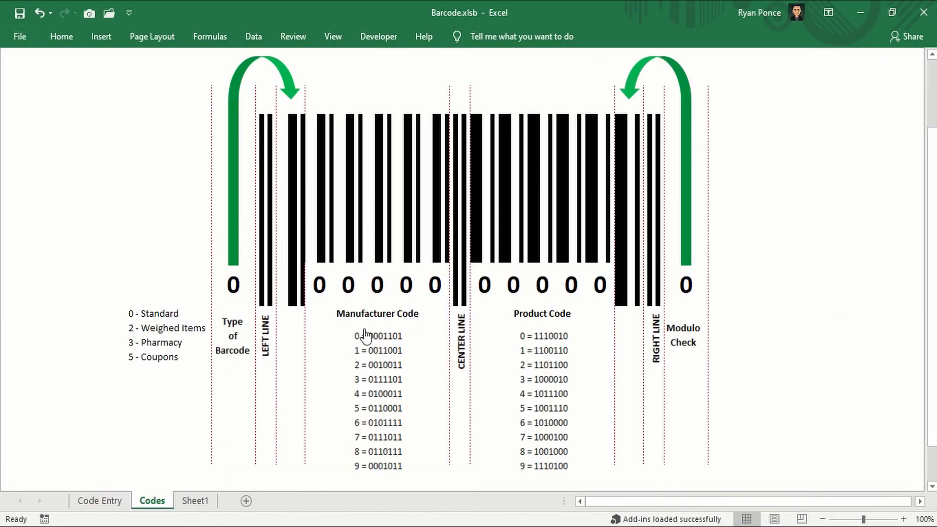
mouse_move(403, 385)
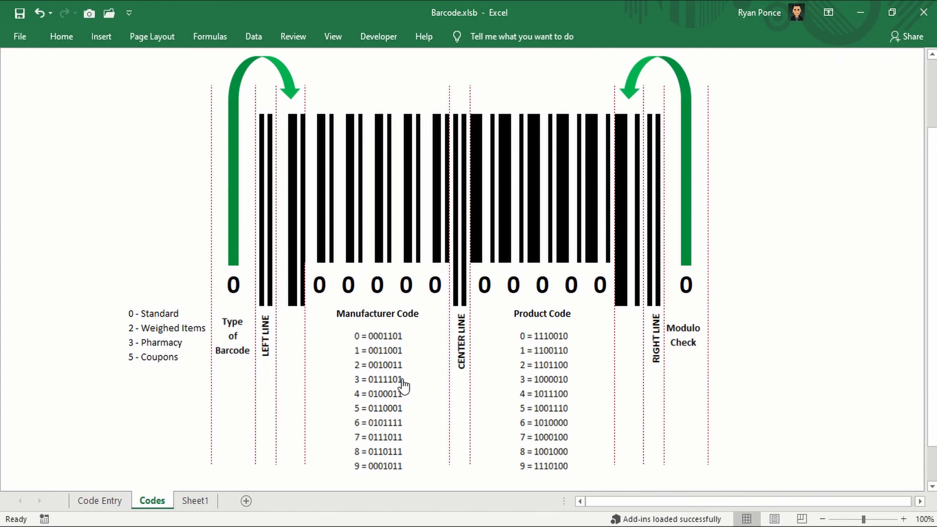
mouse_move(380, 346)
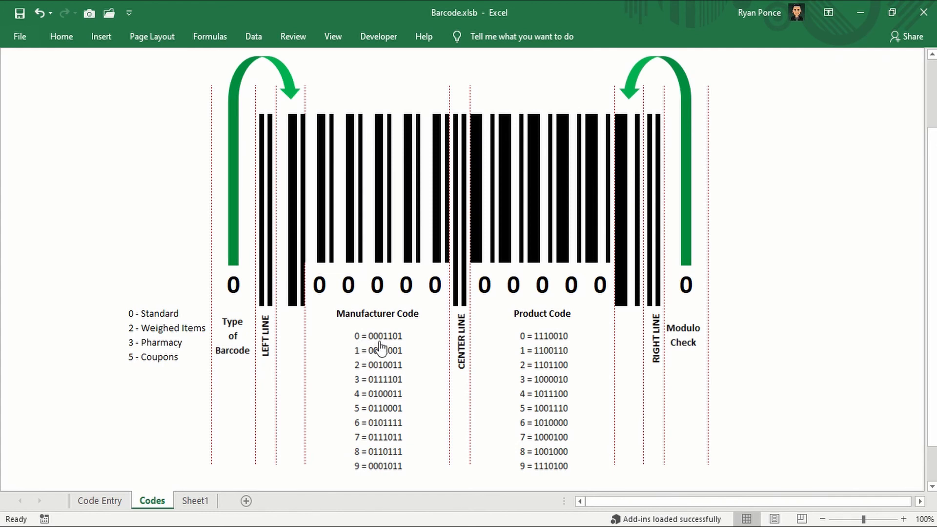
mouse_move(525, 444)
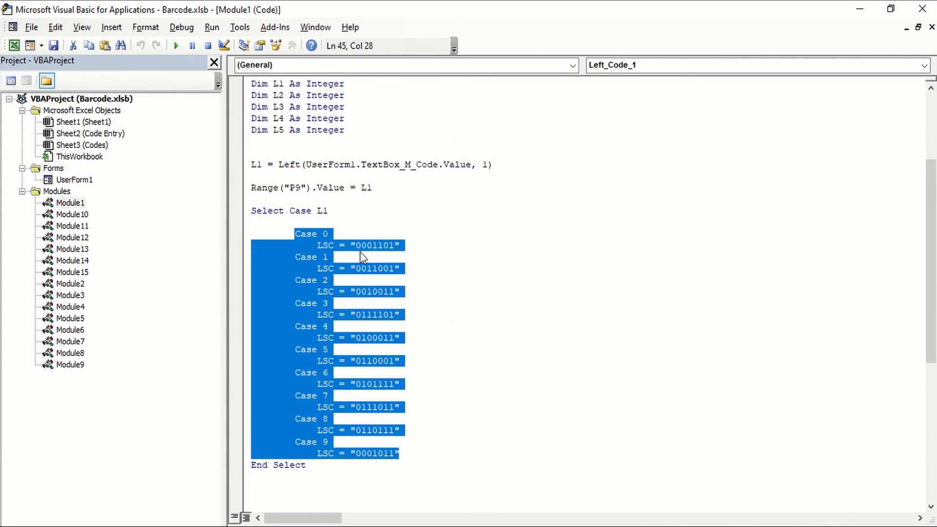
mouse_move(466, 279)
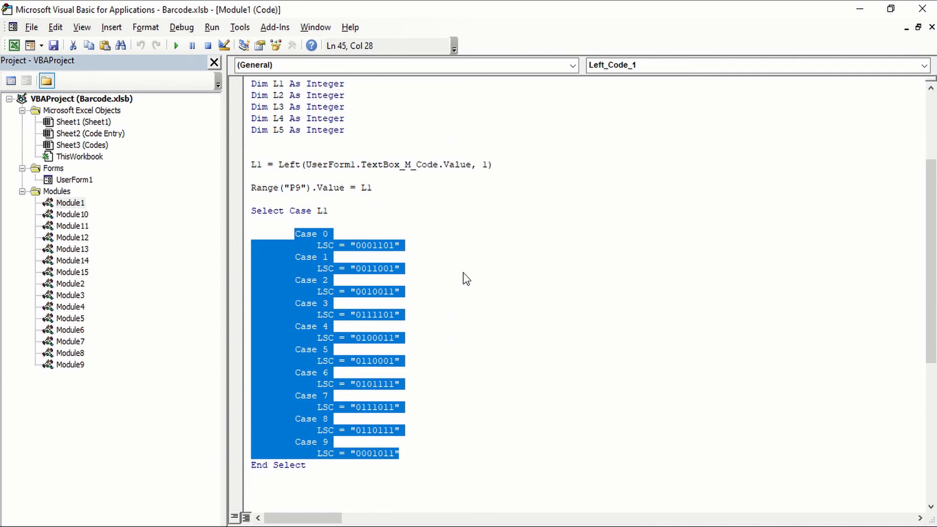
- Browse Module1, Module5's Left_Code_5 and Module11's Left_Code_Type in the Project Explorer
left_click(70, 202)
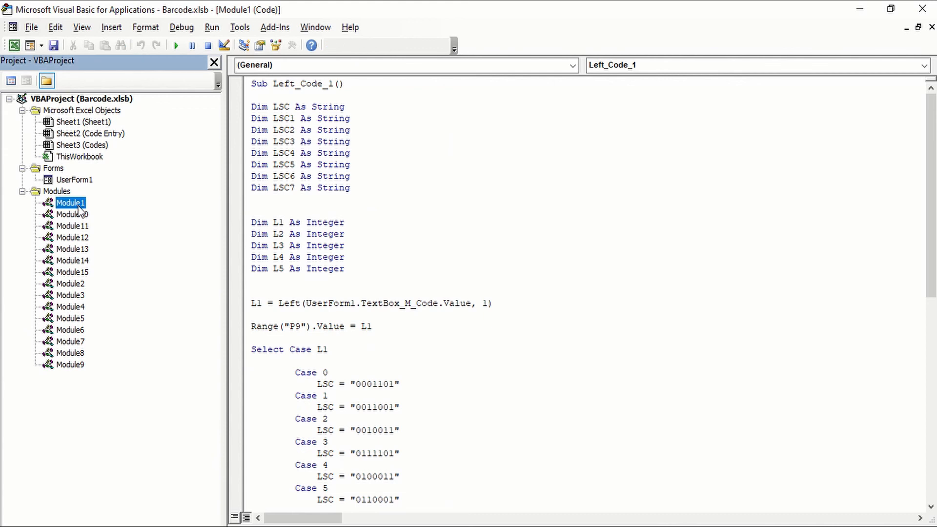
left_click(70, 317)
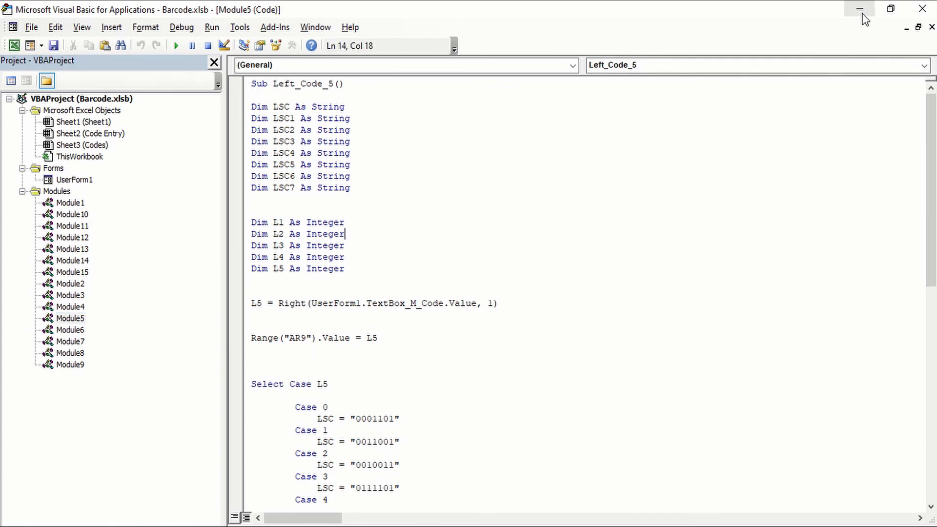
mouse_move(581, 341)
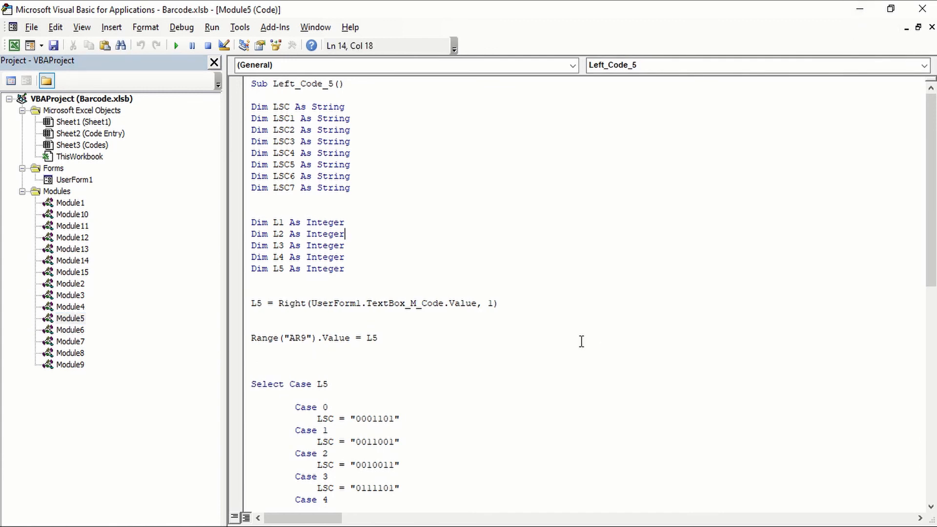
left_click(70, 330)
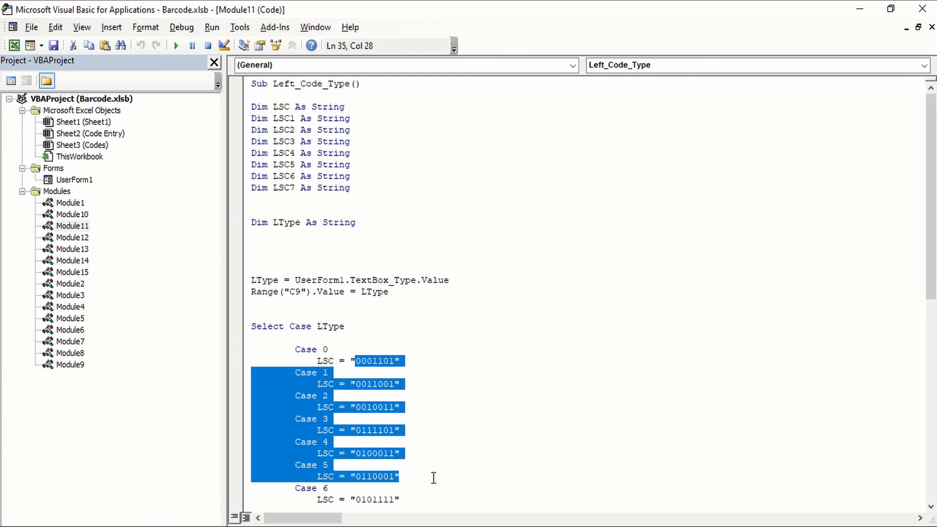
- Read through Module12's Right_Code_Type code, then return to the Excel workbook
left_click(73, 237)
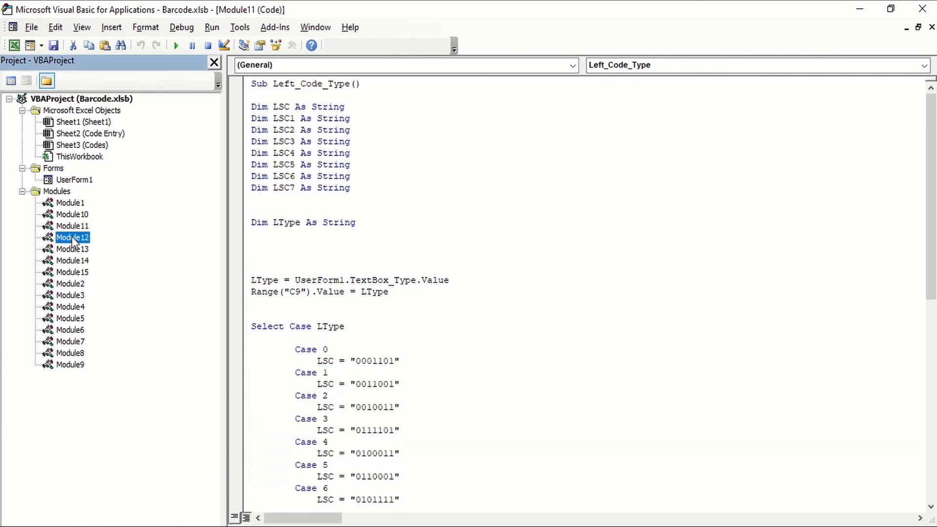
double_click(72, 237)
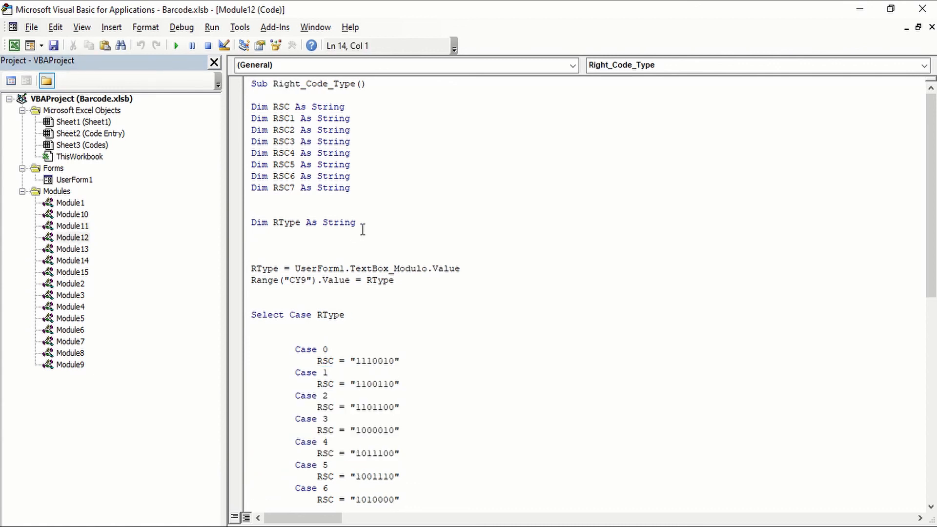
mouse_move(428, 356)
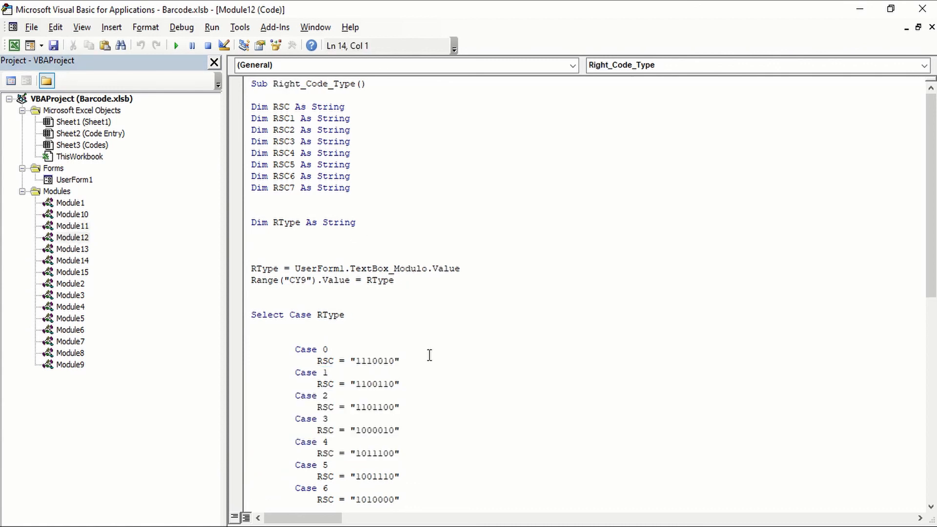
scroll("down", 3)
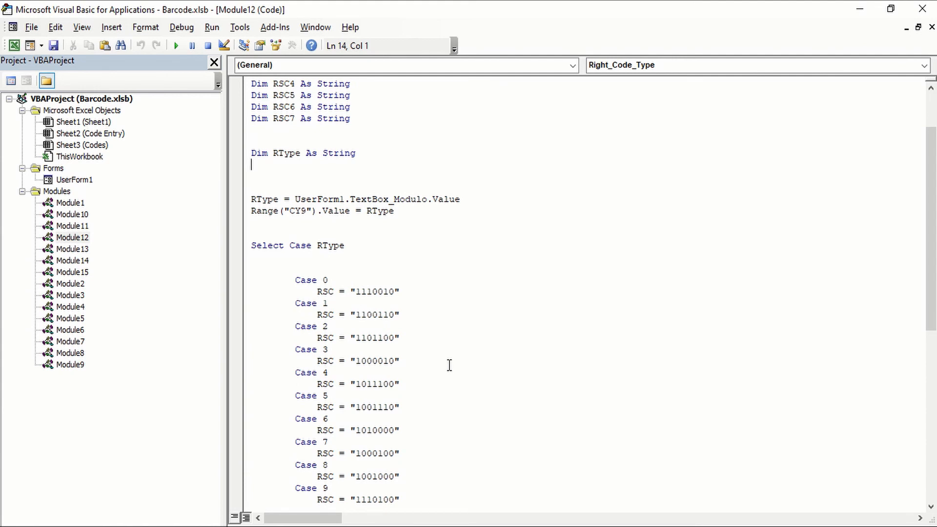
key("alt+F11")
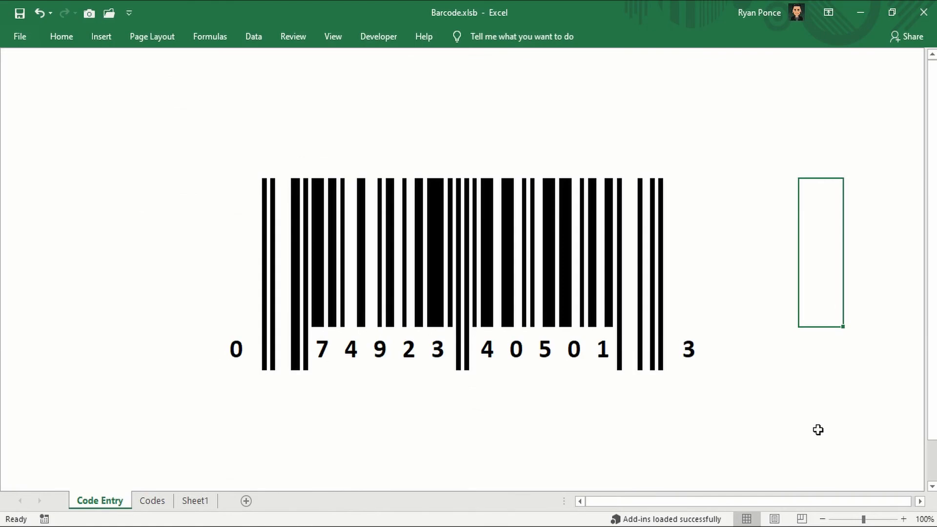